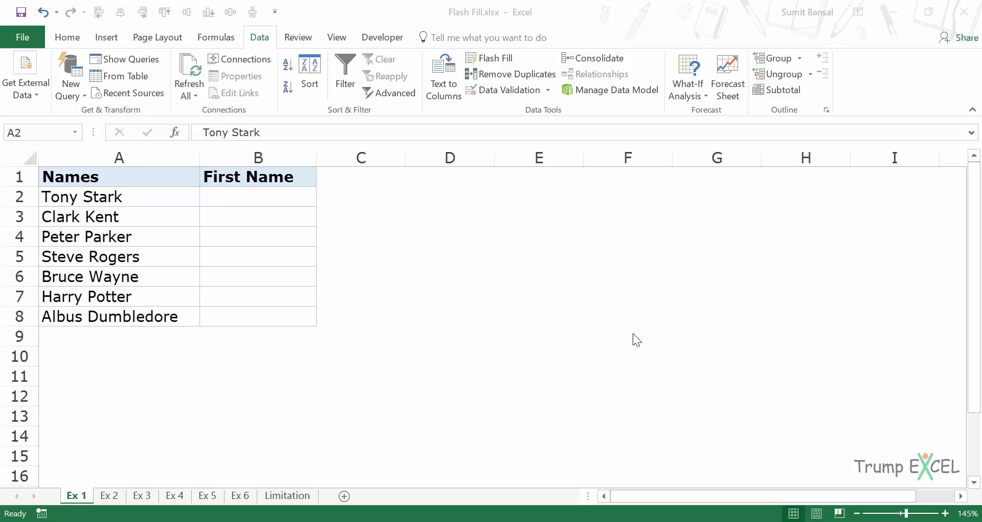
mouse_move(651, 366)
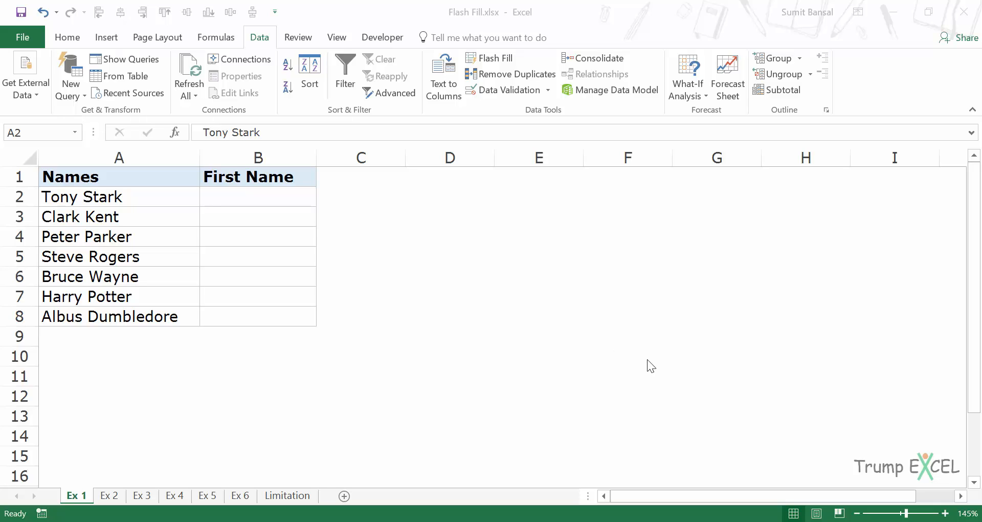
mouse_move(132, 218)
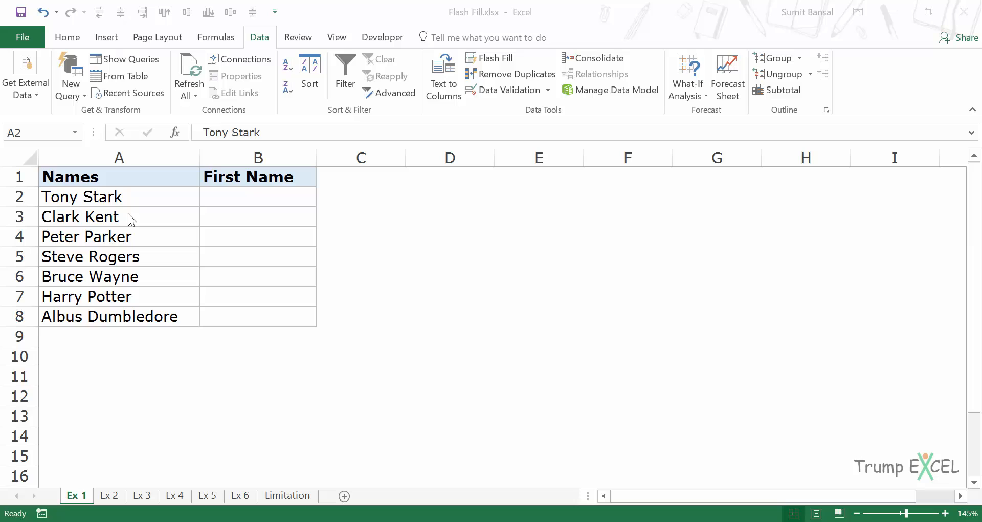
mouse_move(123, 317)
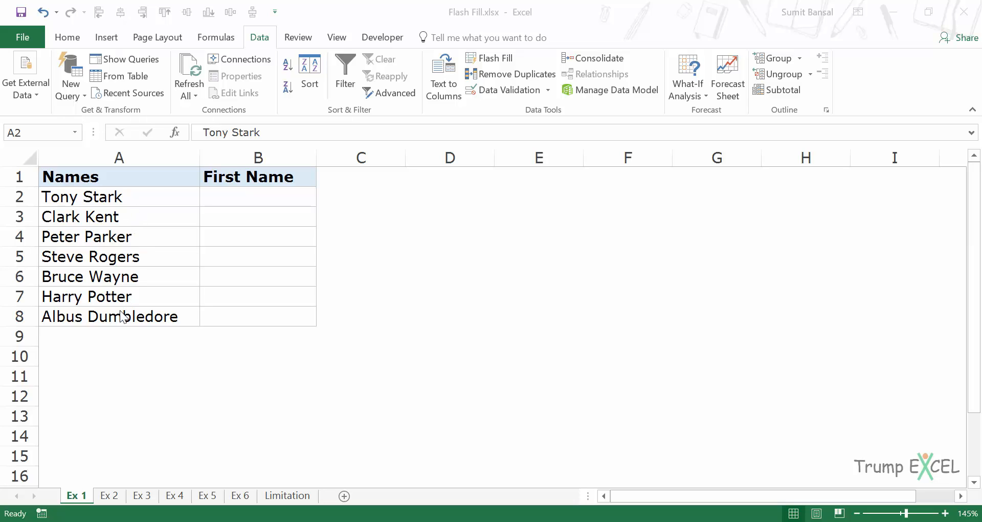
mouse_move(145, 238)
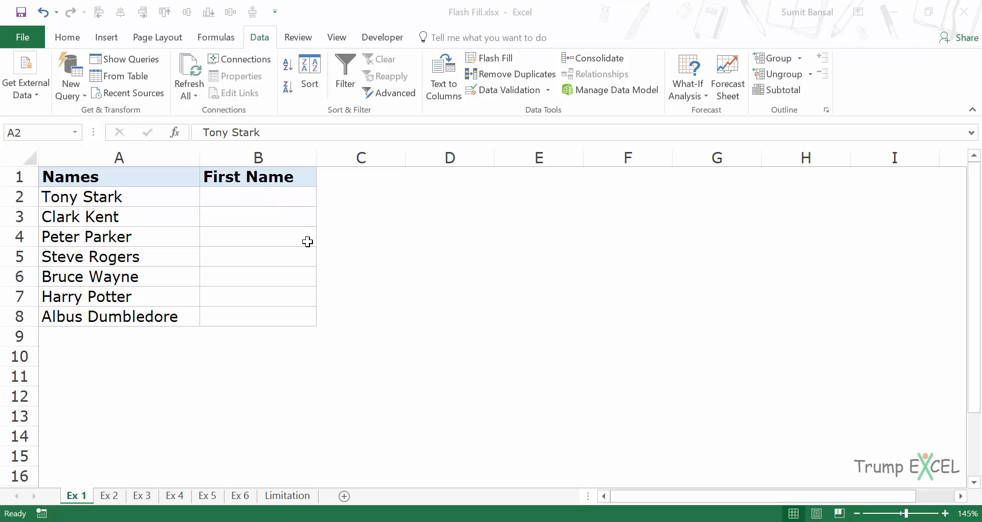
Step: Flash Fill the First Name column from the example 'Tony', then check the Tony and Steve cells
click(257, 196)
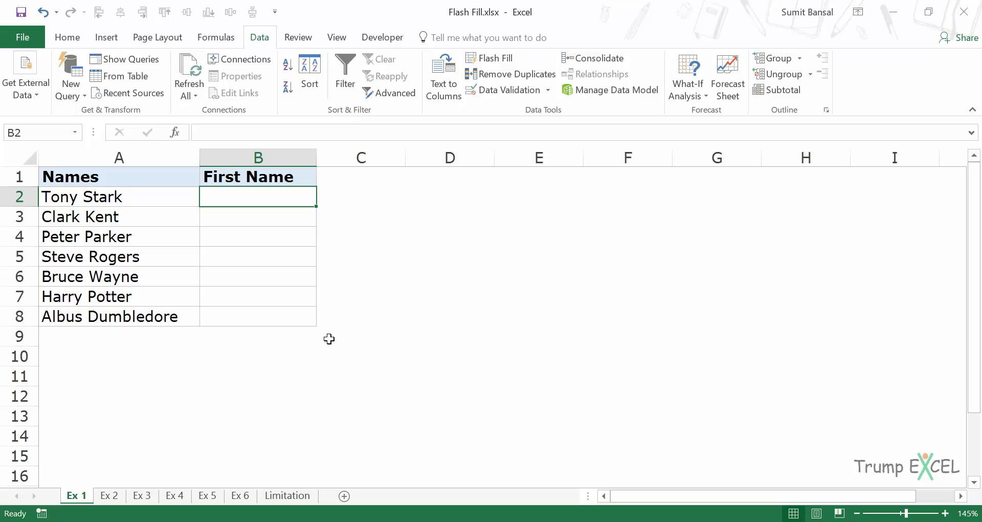
text(Ton)
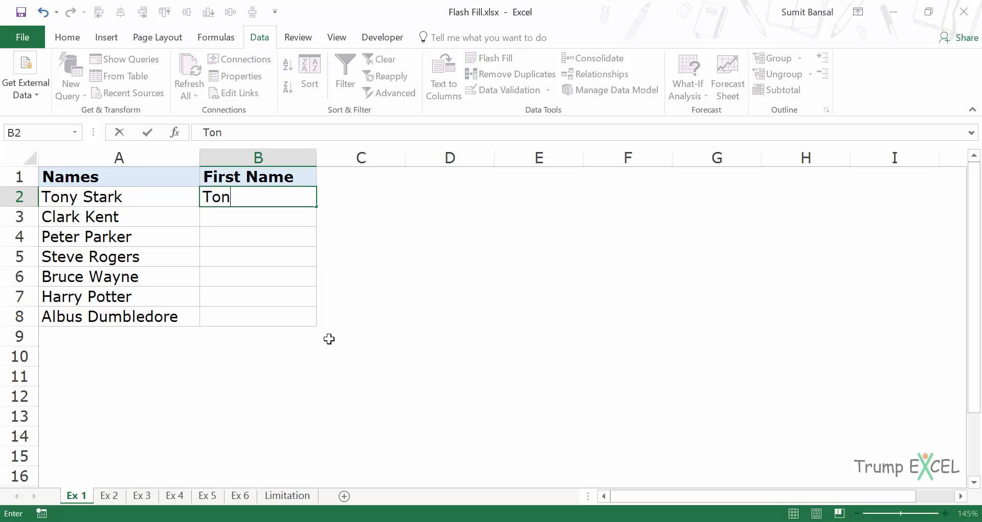
text(y)
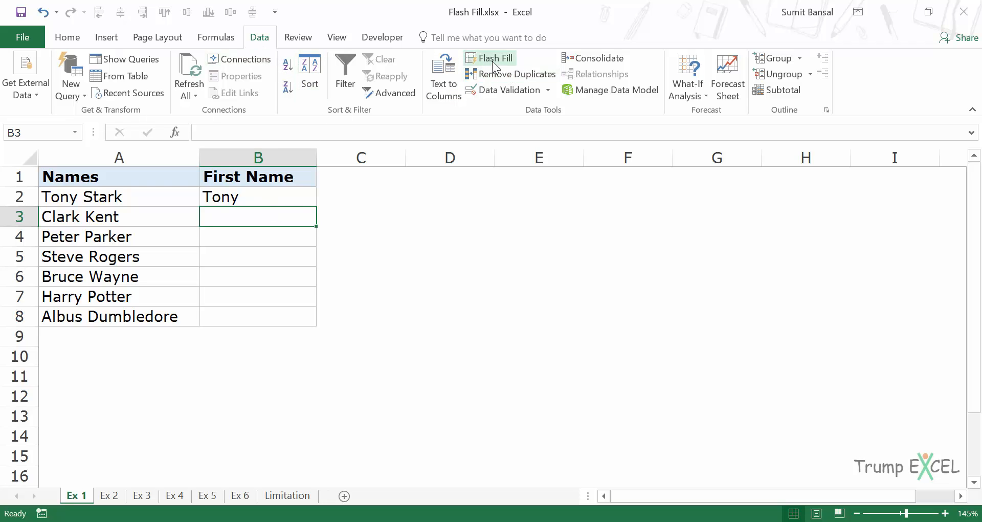
mouse_move(550, 116)
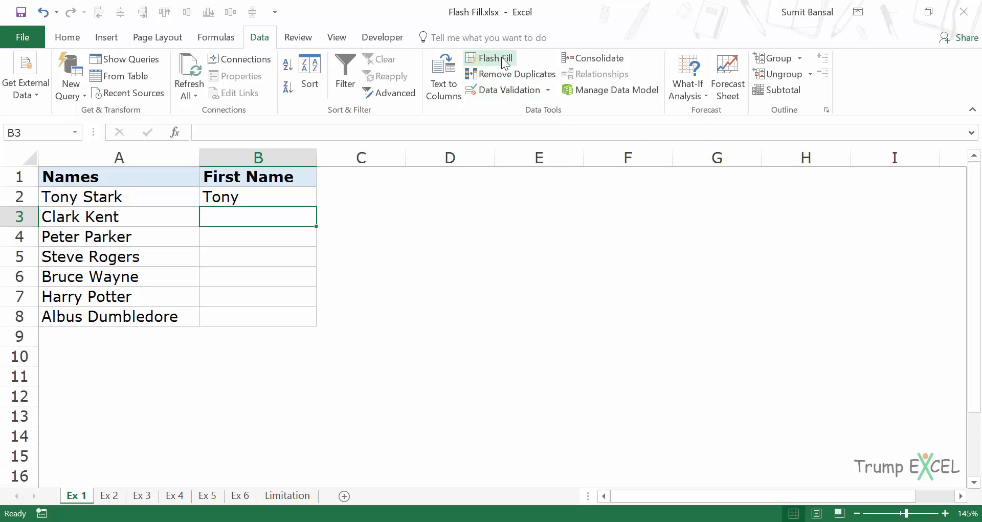
mouse_move(499, 59)
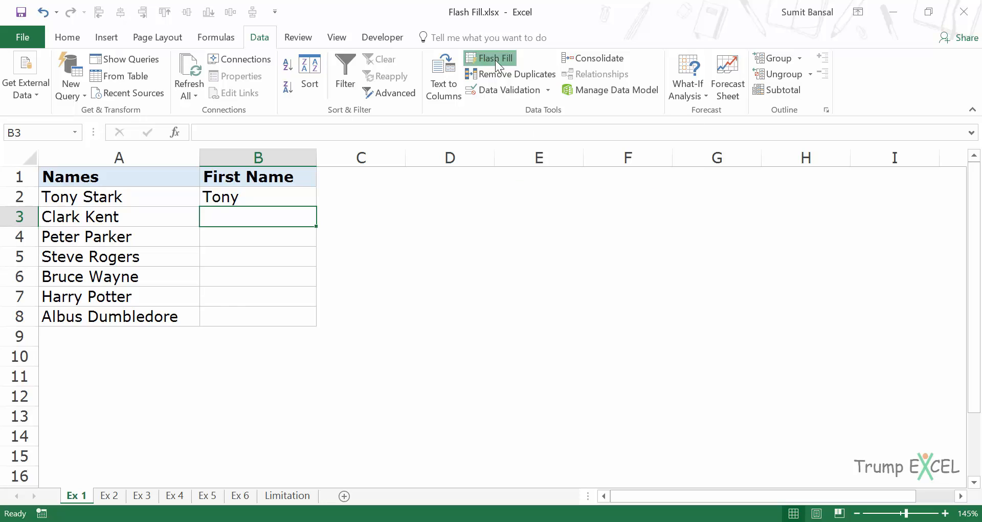
click(496, 58)
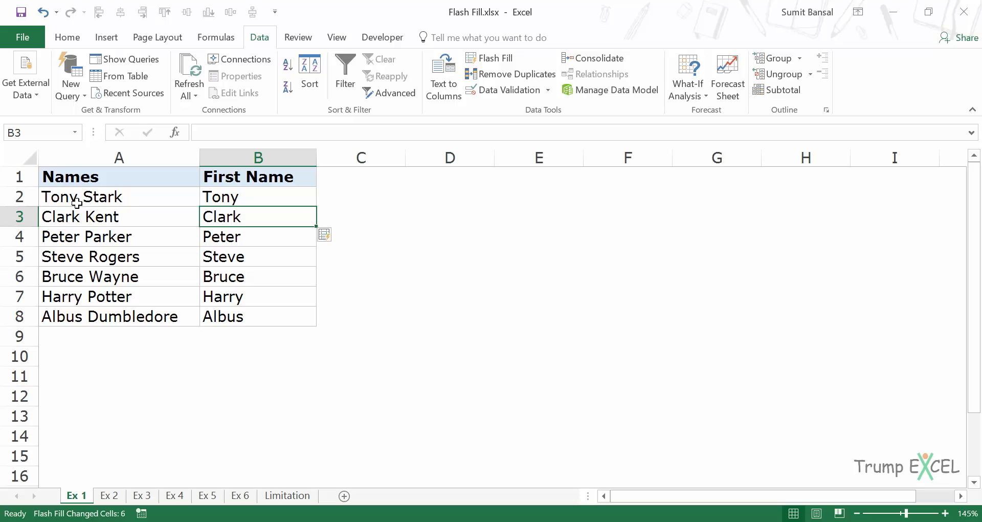
mouse_move(235, 212)
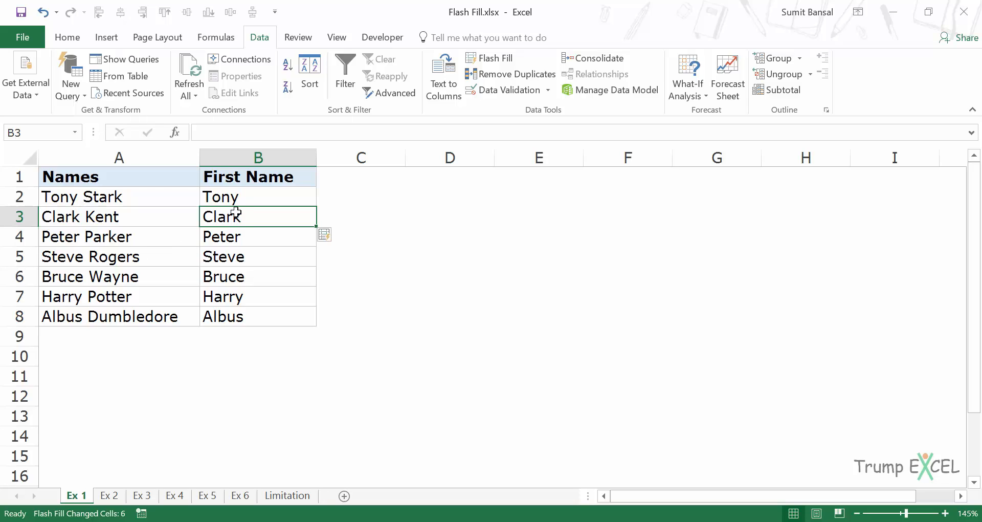
click(258, 196)
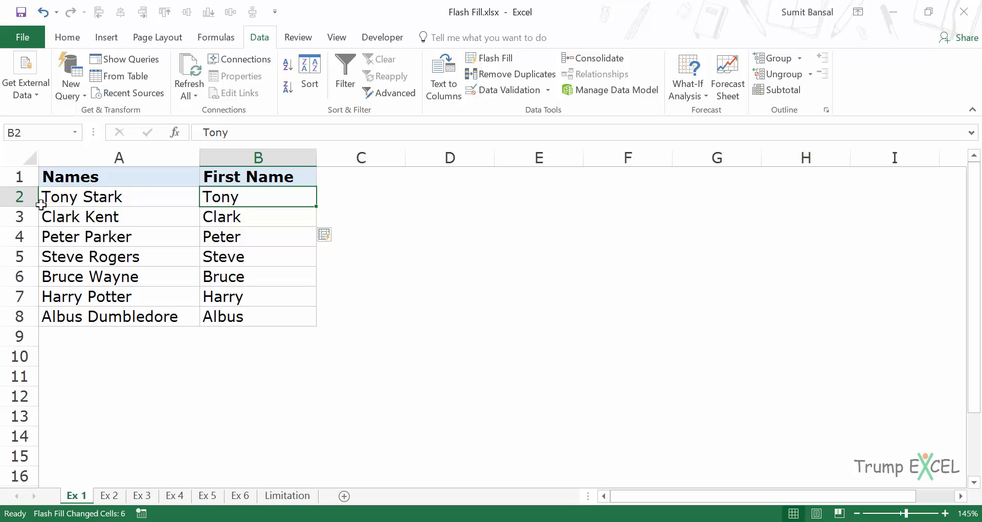
mouse_move(78, 209)
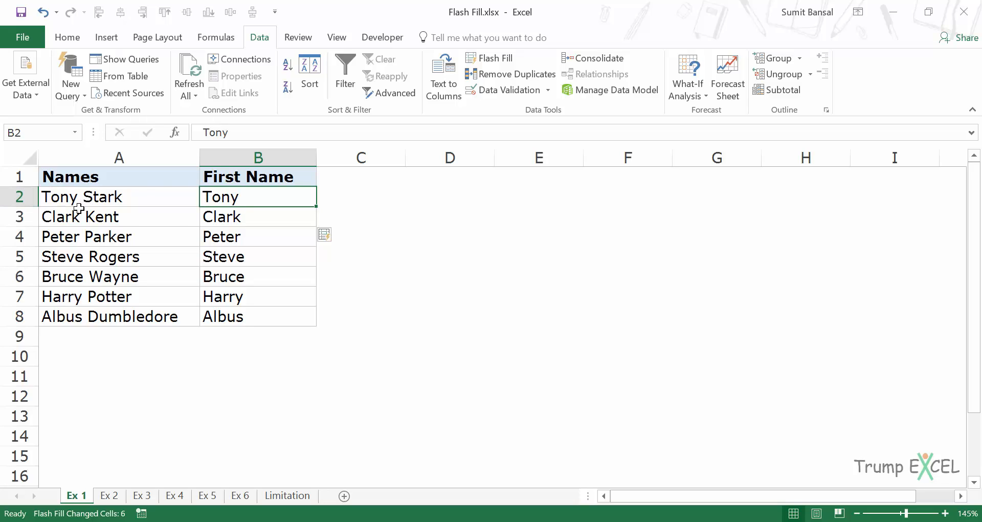
click(258, 216)
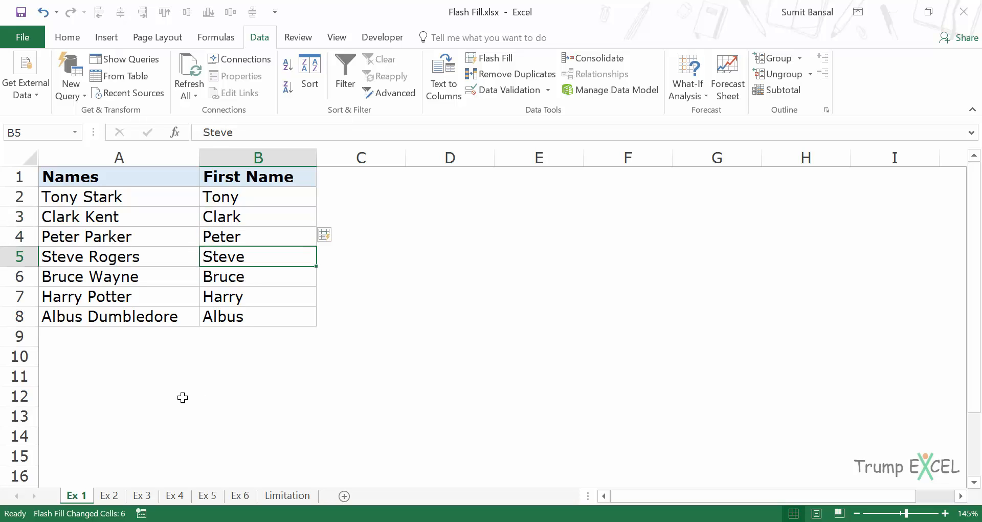
Step: On sheet Ex 2, Flash Fill initials from the example 'T S' and select them
click(109, 496)
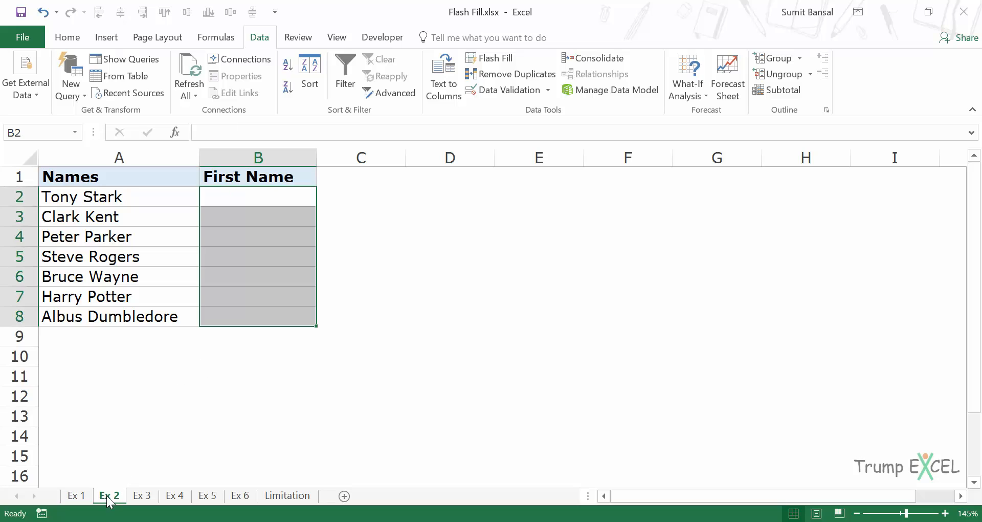
click(257, 196)
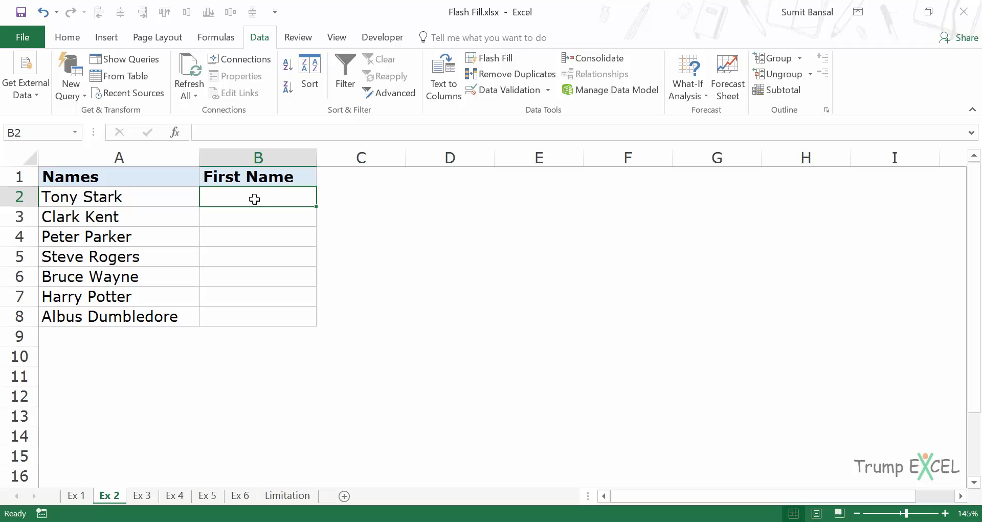
mouse_move(356, 233)
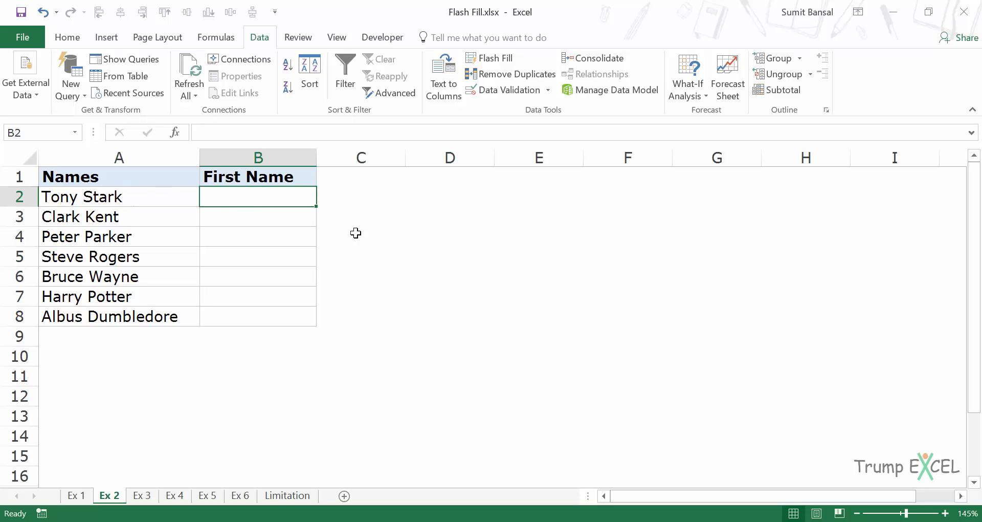
text(T)
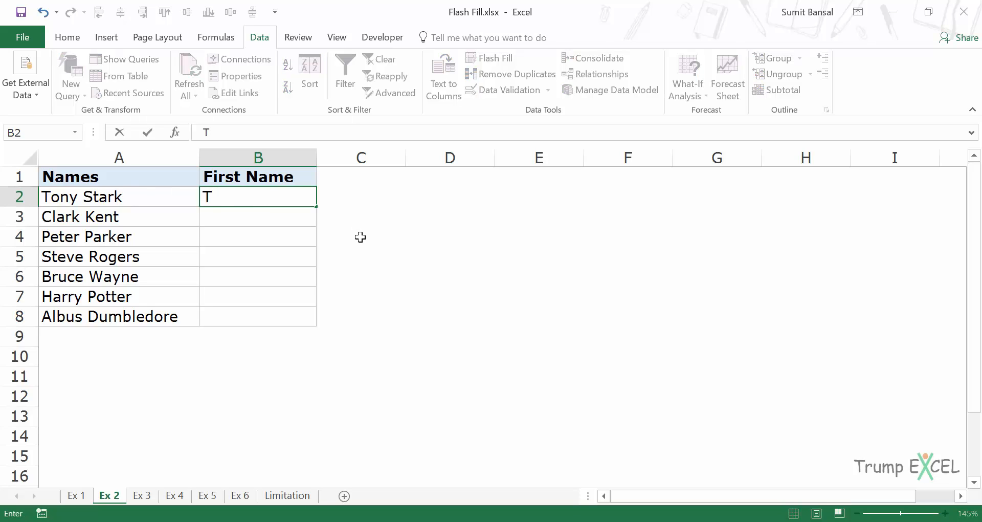
text(S)
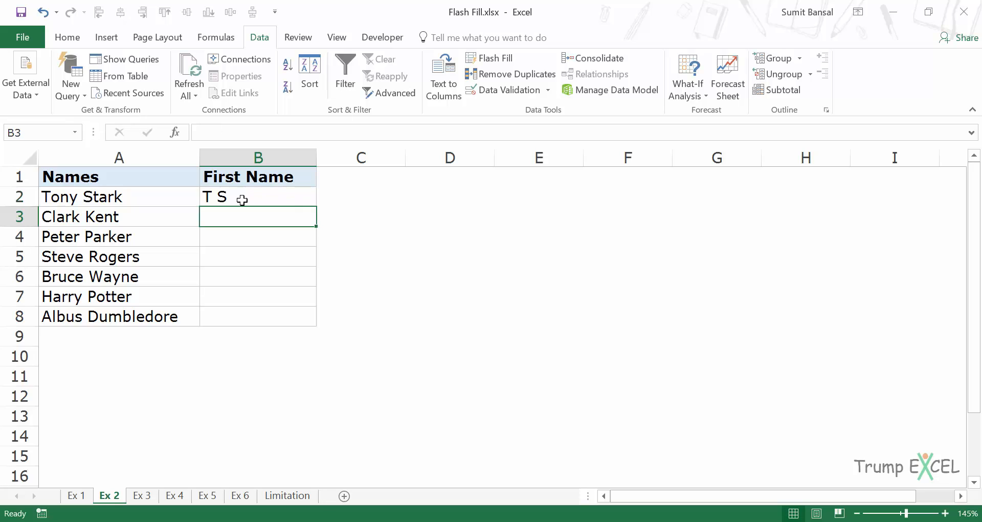
mouse_move(251, 203)
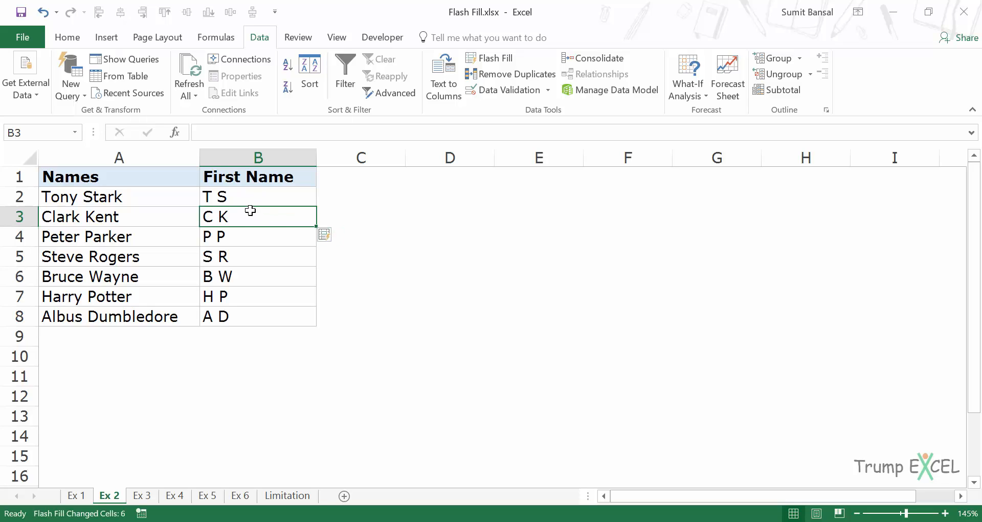
mouse_move(99, 277)
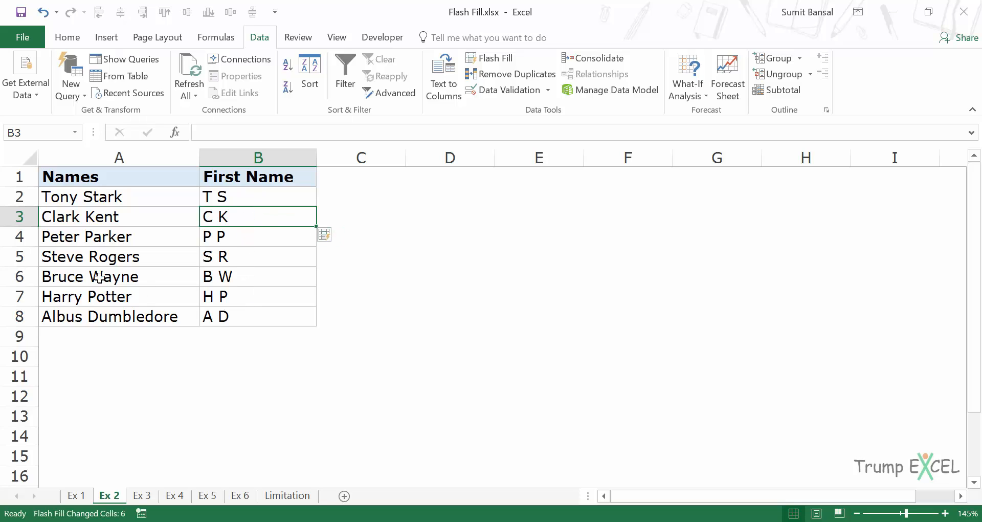
mouse_move(119, 225)
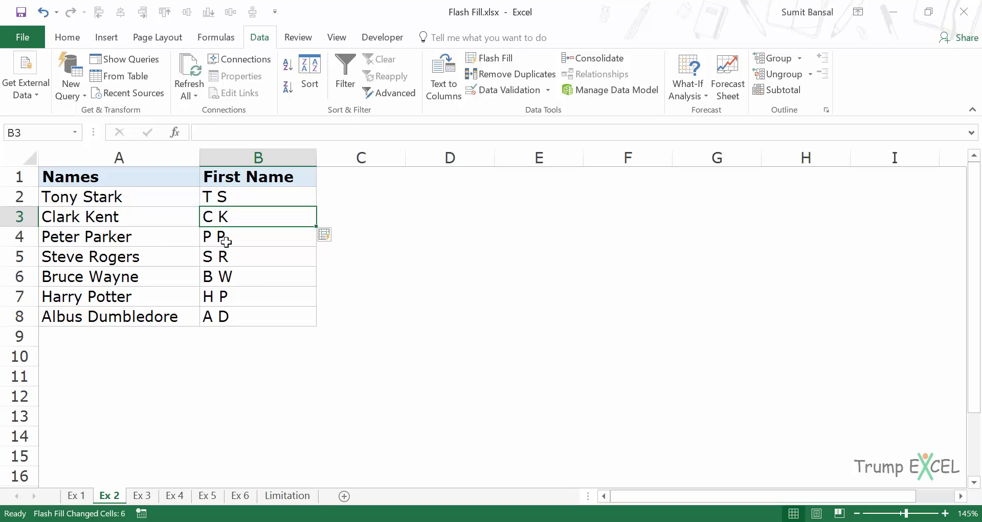
click(258, 196)
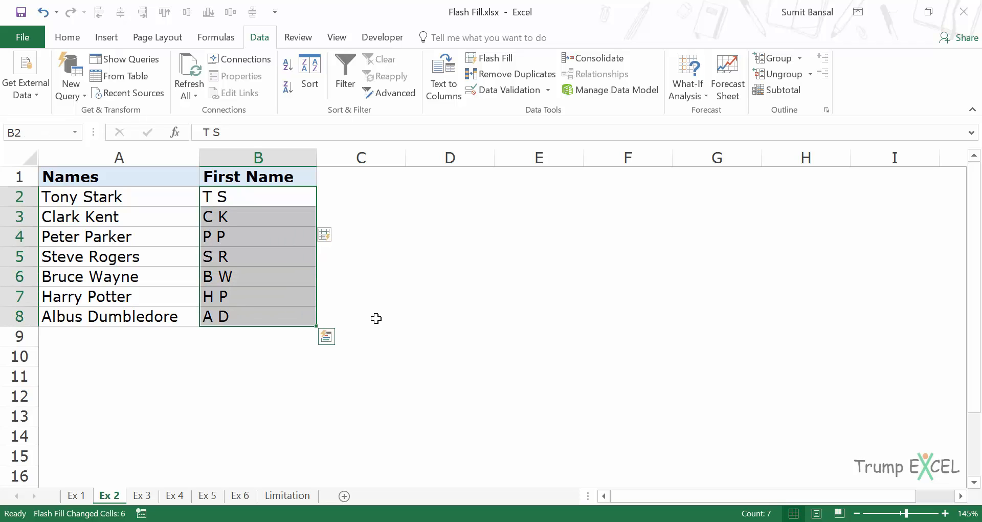
Step: Undo the two-letter initials and enter 'T' as a first-initial-only example
key(ctrl+z)
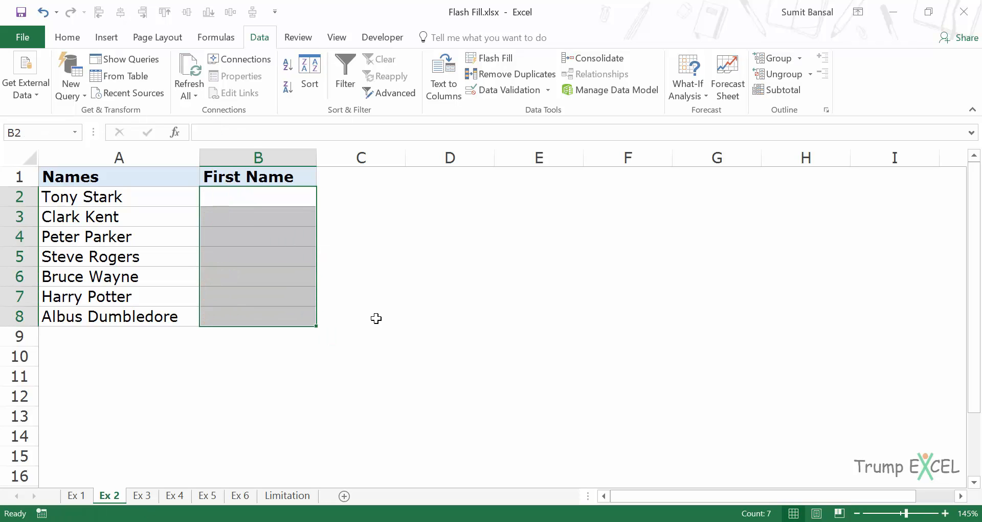
text(T)
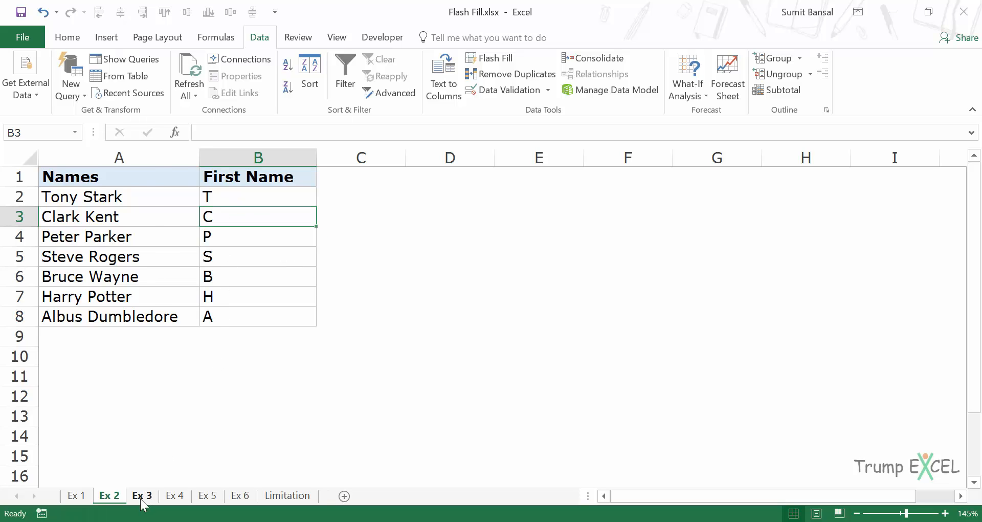
Step: On sheet Ex 3, type the full-name example 'Tony Stark' in Result cell C2
click(142, 494)
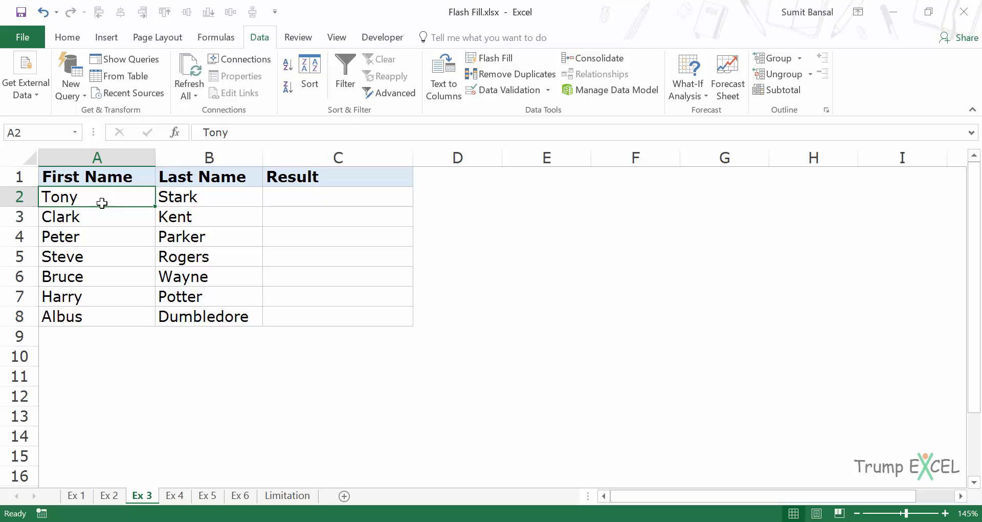
mouse_move(198, 196)
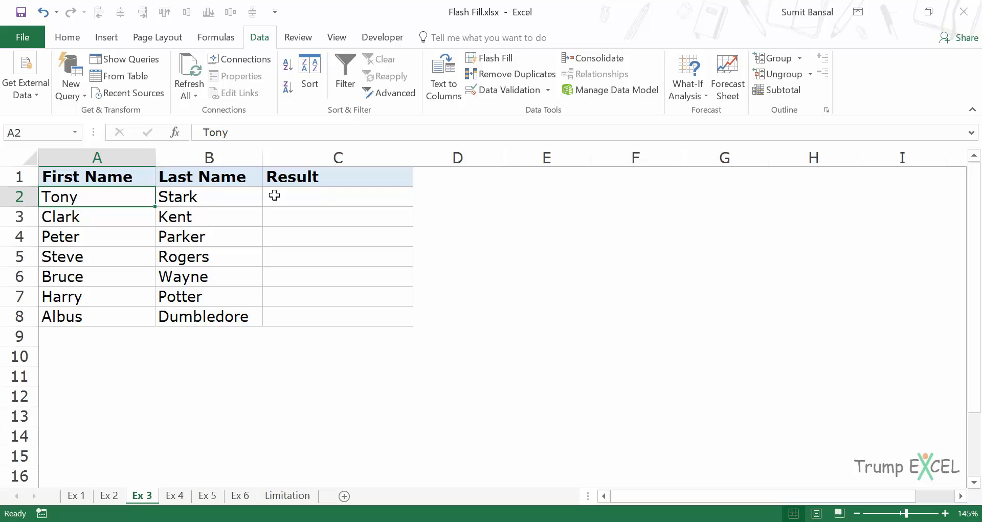
click(338, 196)
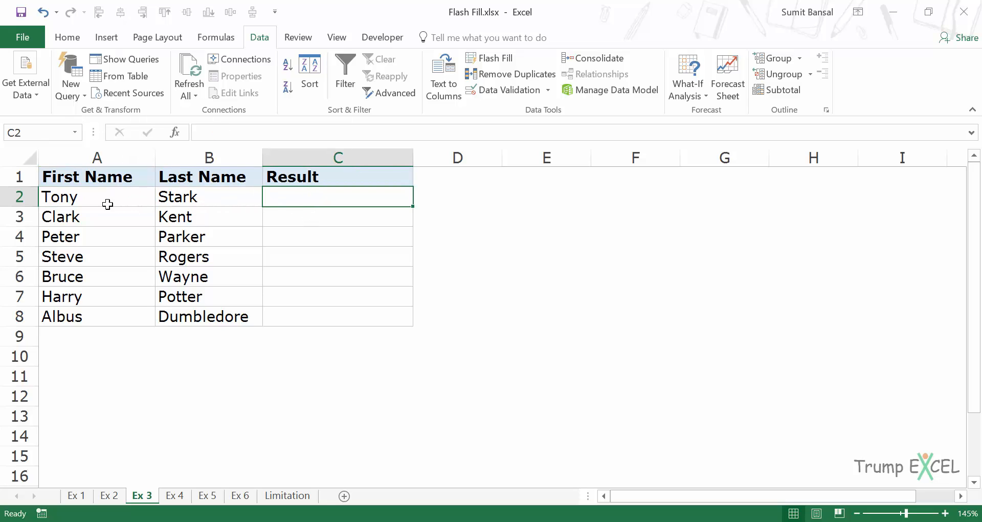
mouse_move(144, 256)
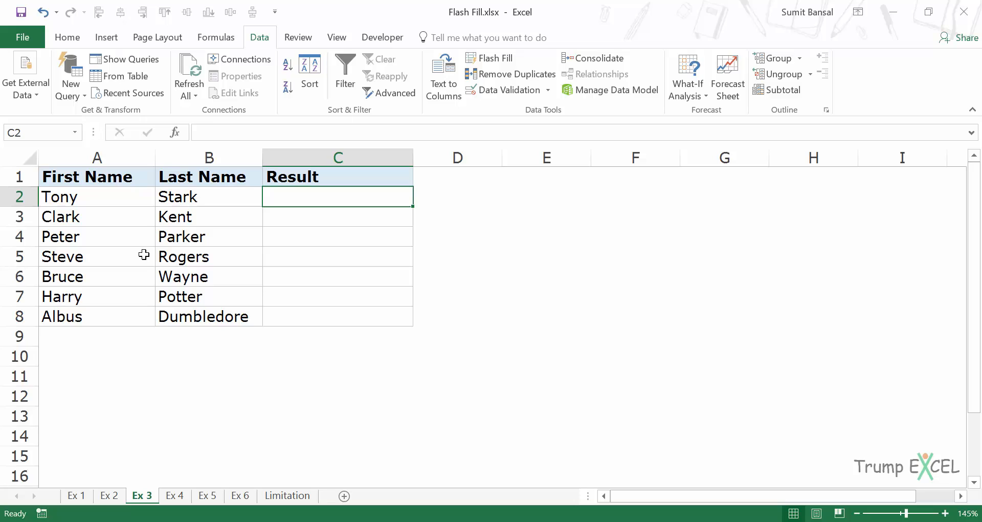
mouse_move(134, 205)
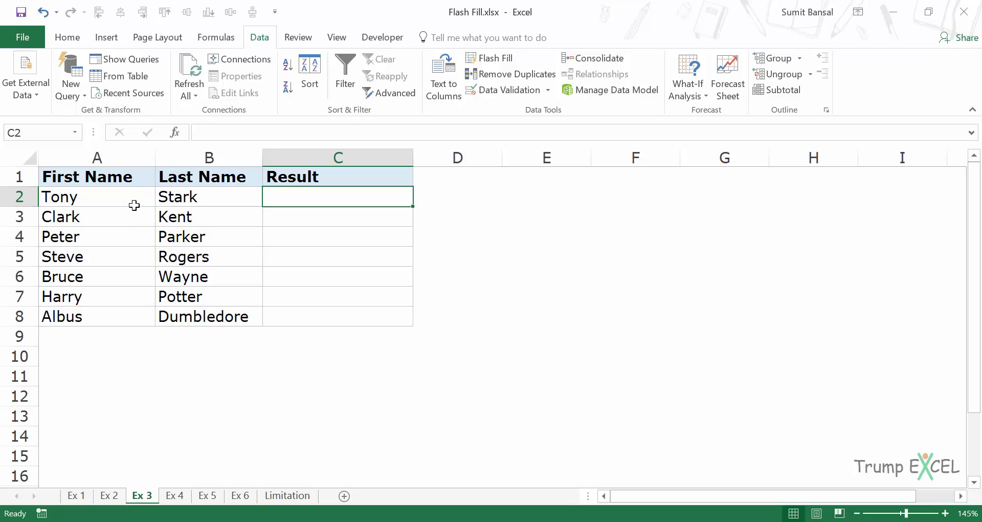
mouse_move(164, 257)
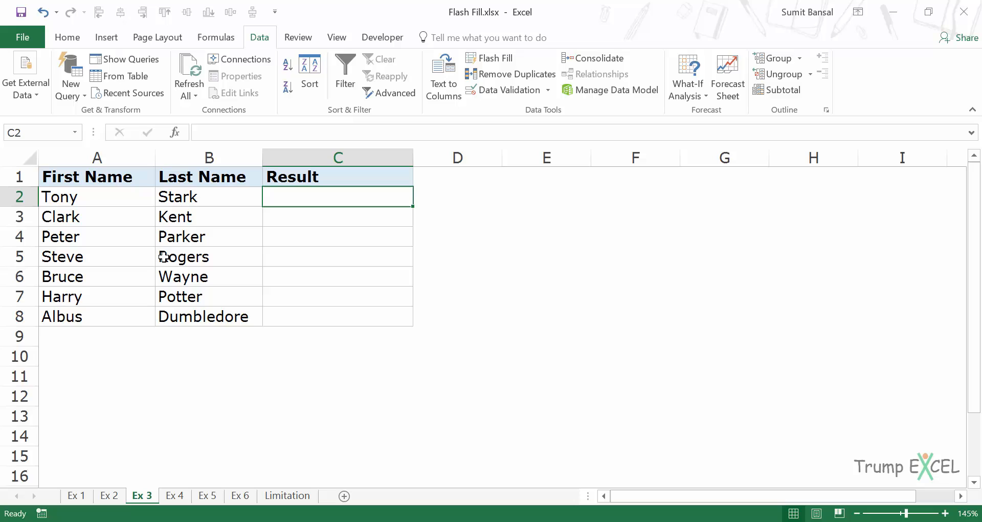
mouse_move(156, 253)
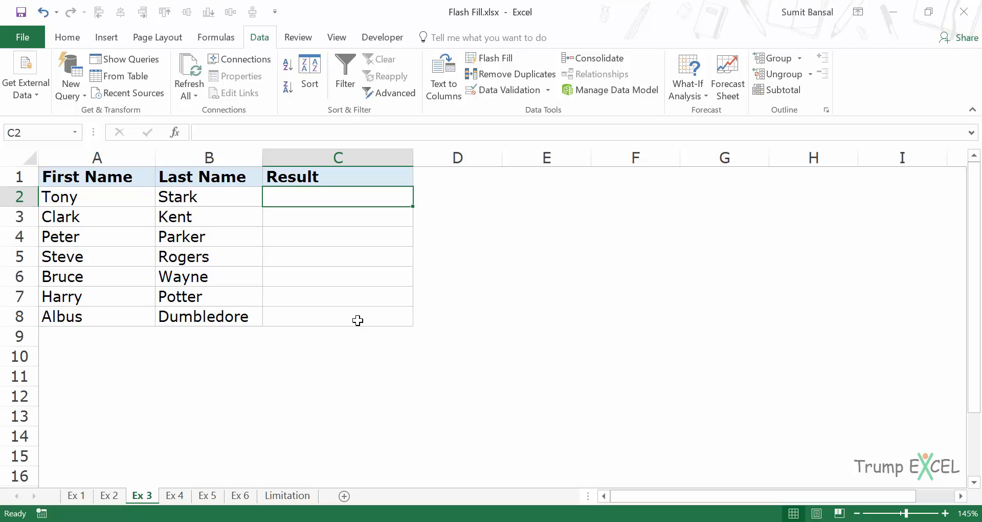
text(Tony Stark)
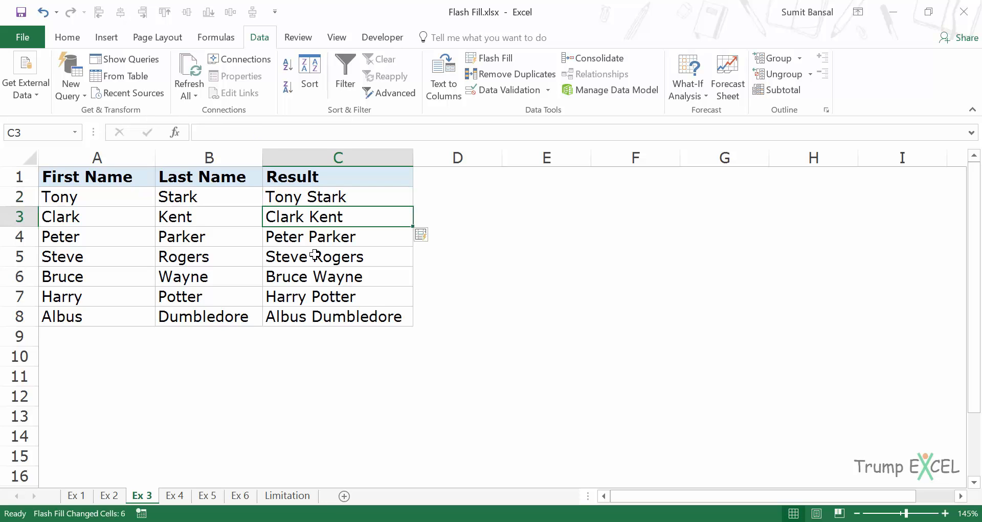
mouse_move(170, 221)
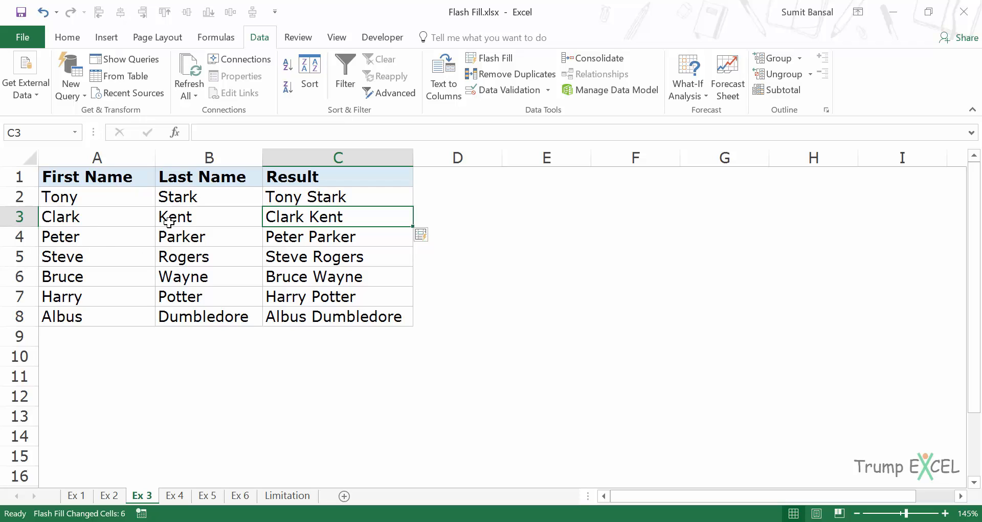
mouse_move(338, 208)
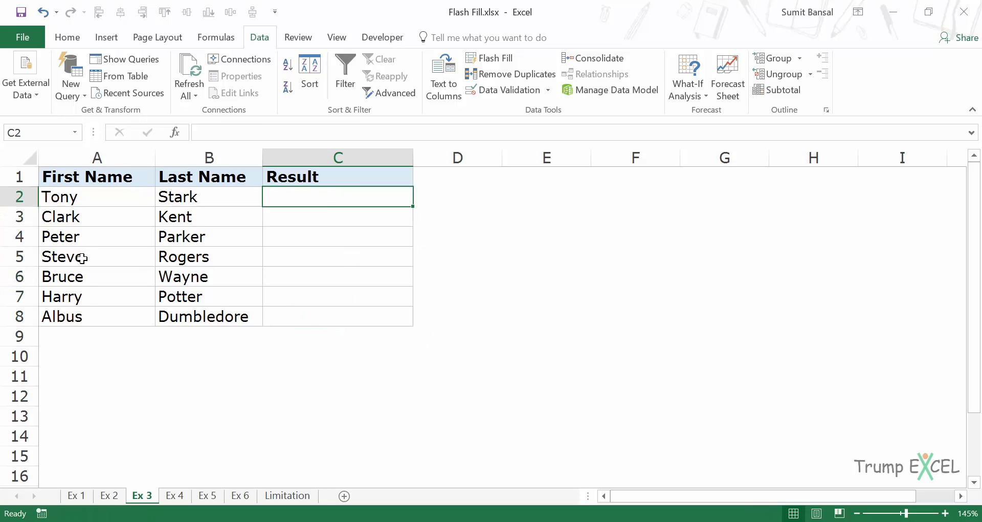
mouse_move(285, 287)
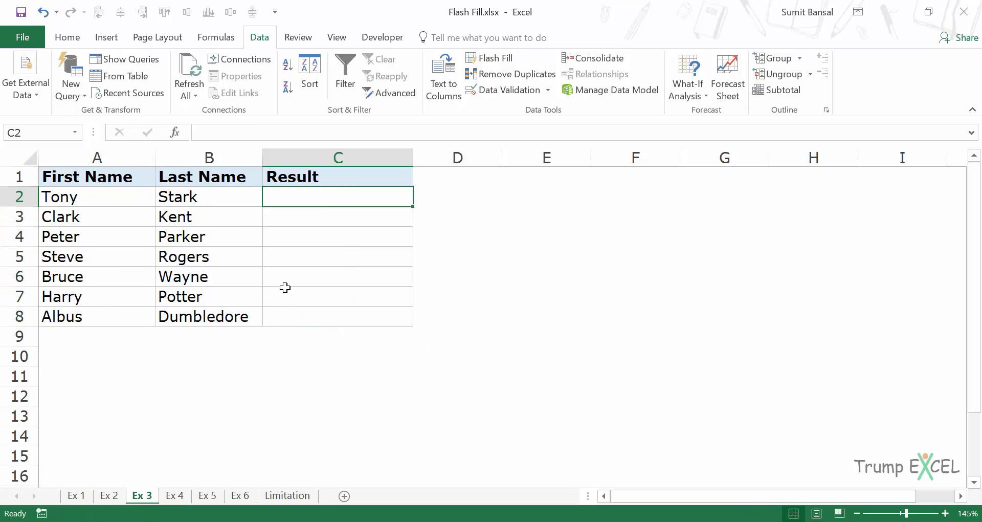
Step: Enter 'Stark, Tony' in C2 as the last-name-first example
text(Stark, Tony)
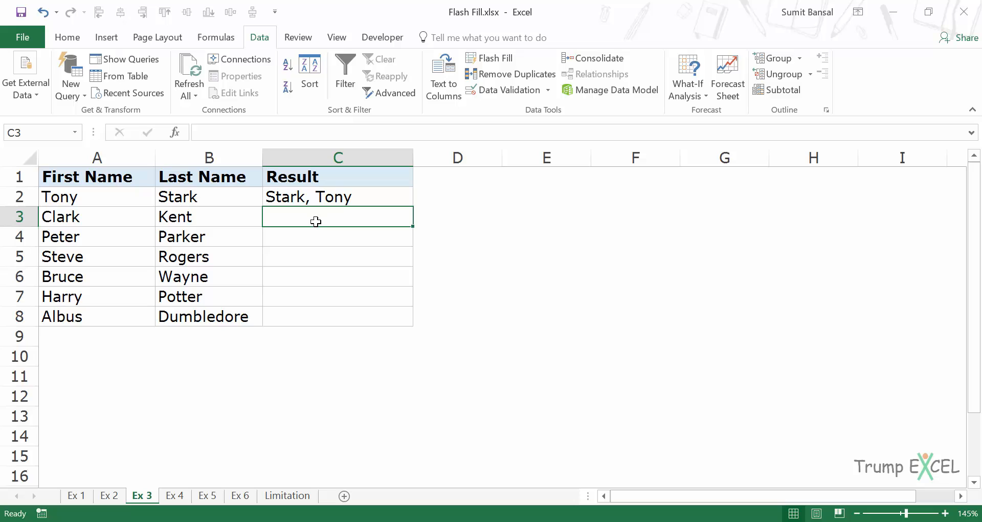
mouse_move(232, 197)
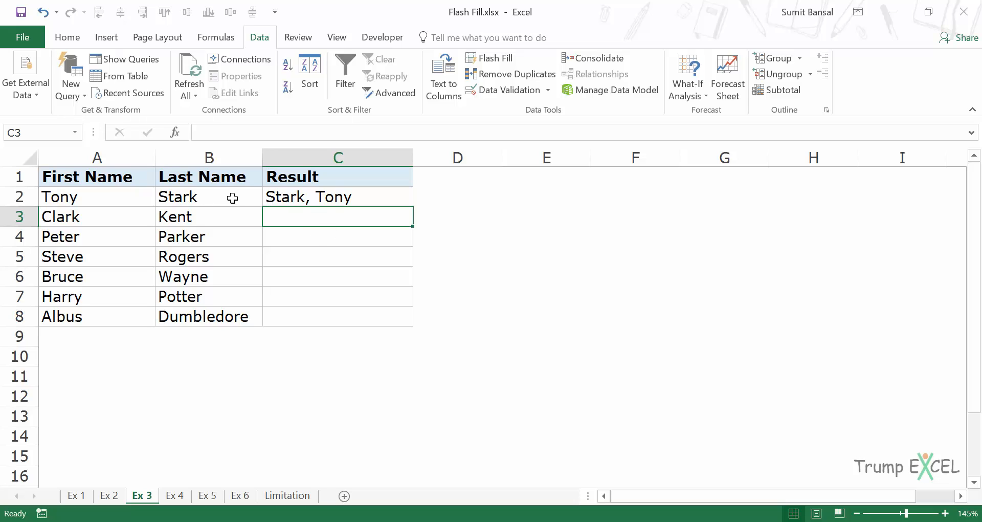
mouse_move(324, 228)
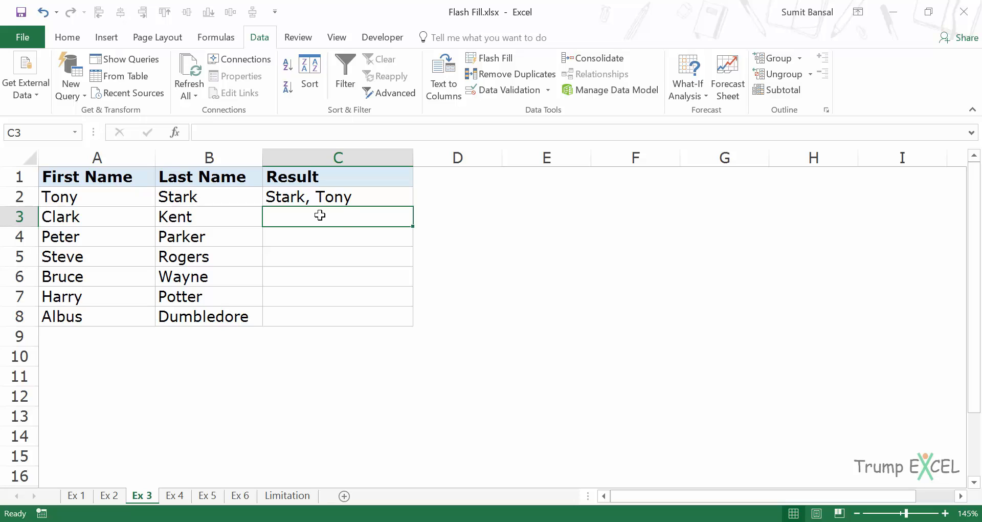
mouse_move(134, 196)
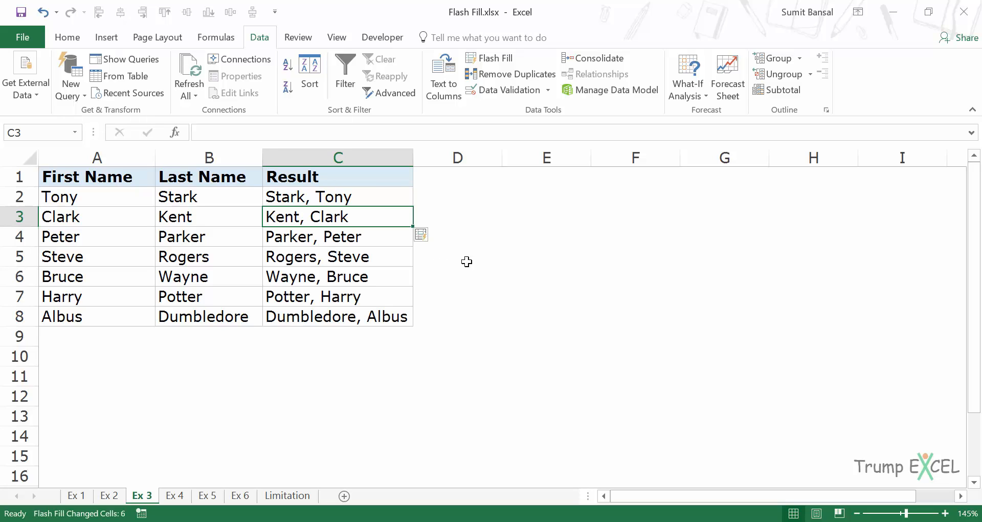
mouse_move(206, 217)
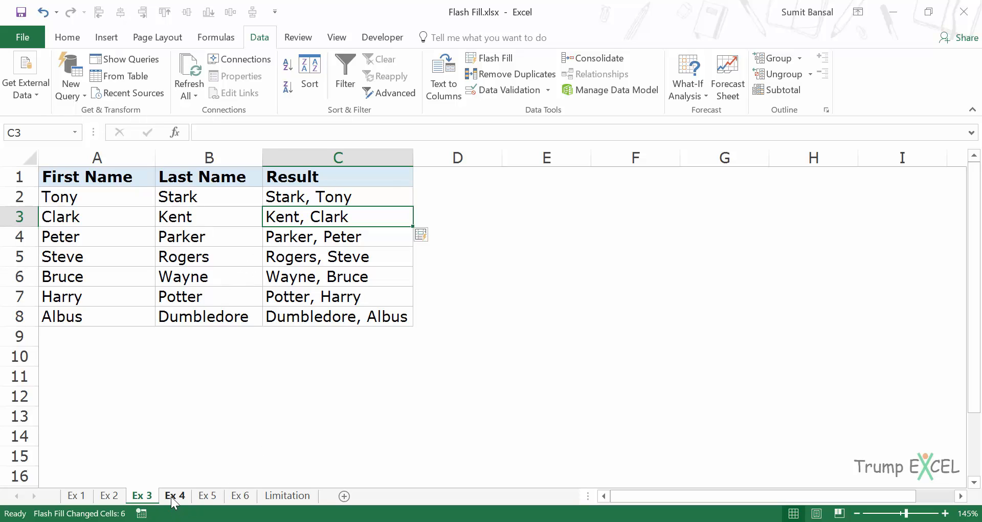
Step: On sheet Ex 4, enter 'tonystark' in B2 and Flash Fill the remaining usernames
click(175, 496)
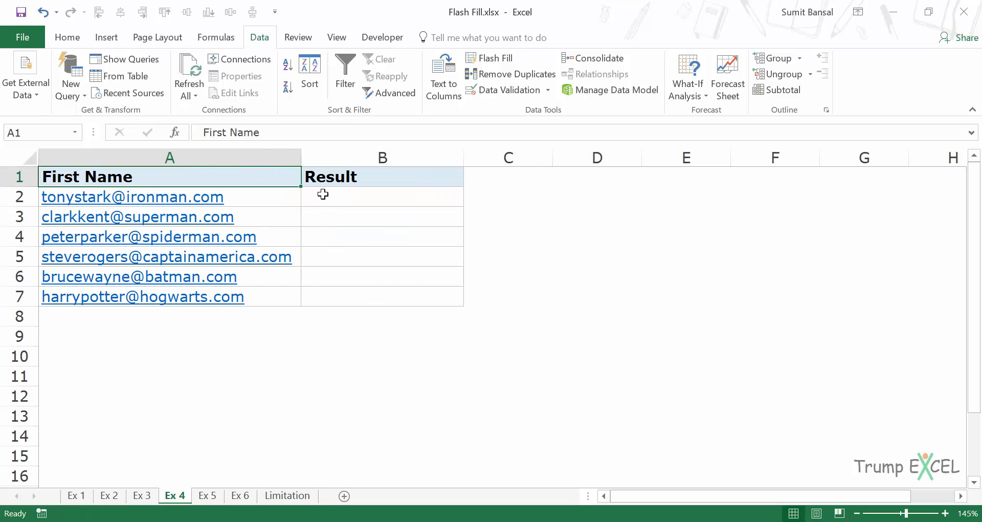
click(382, 196)
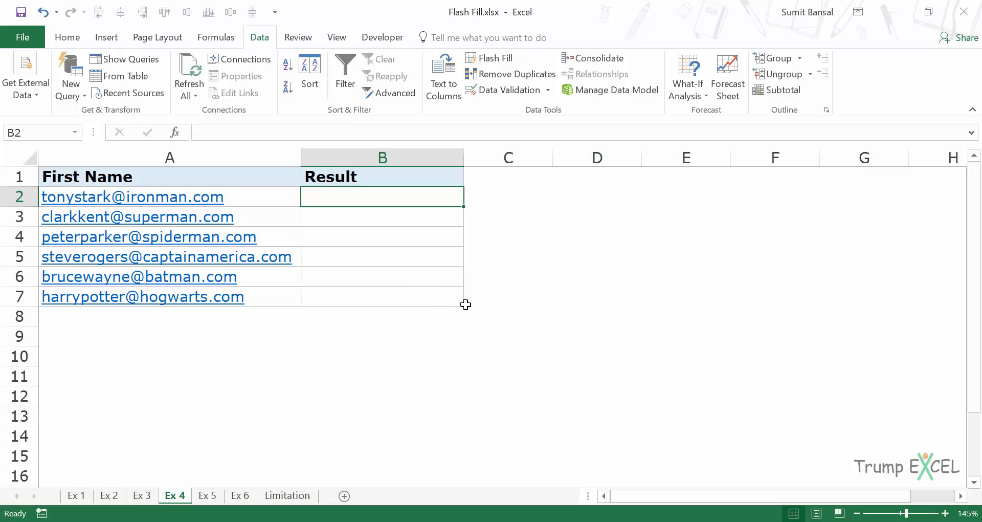
text(t)
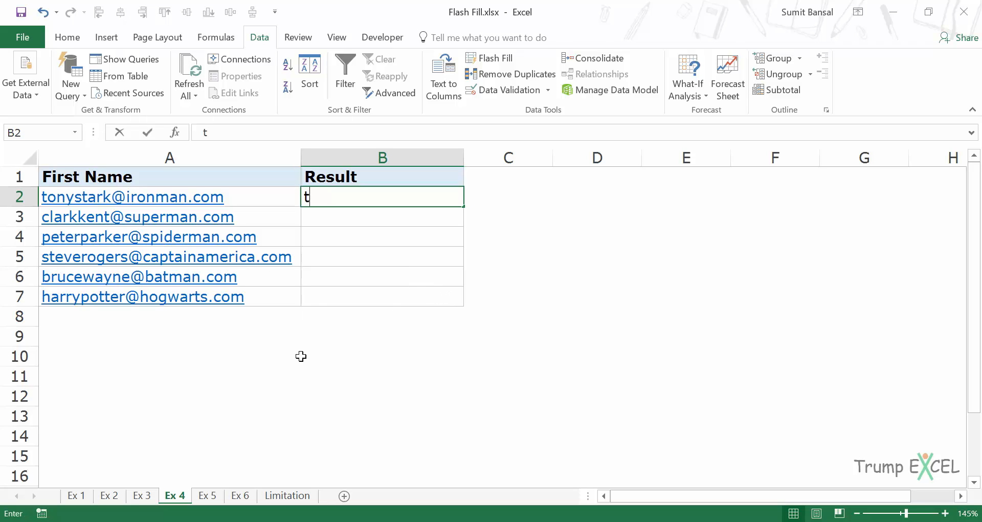
key(enter)
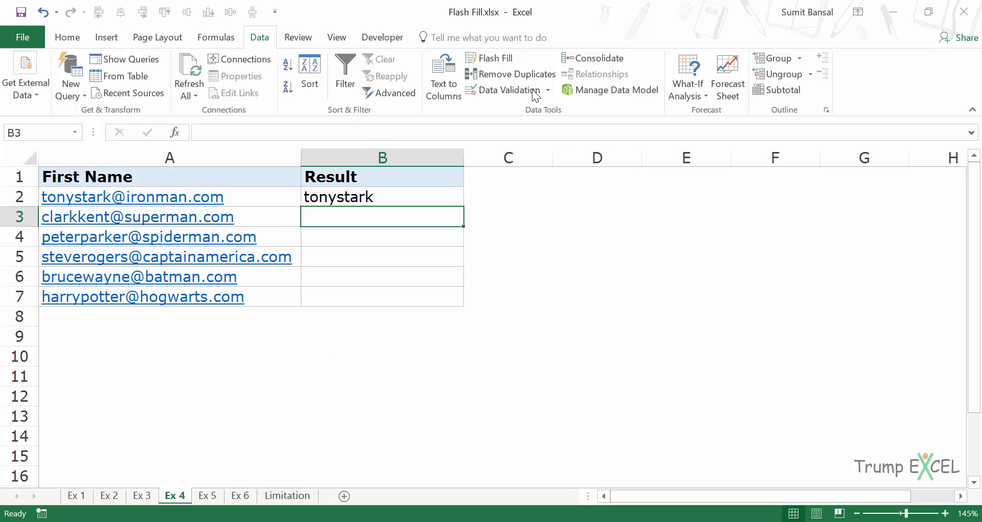
mouse_move(497, 57)
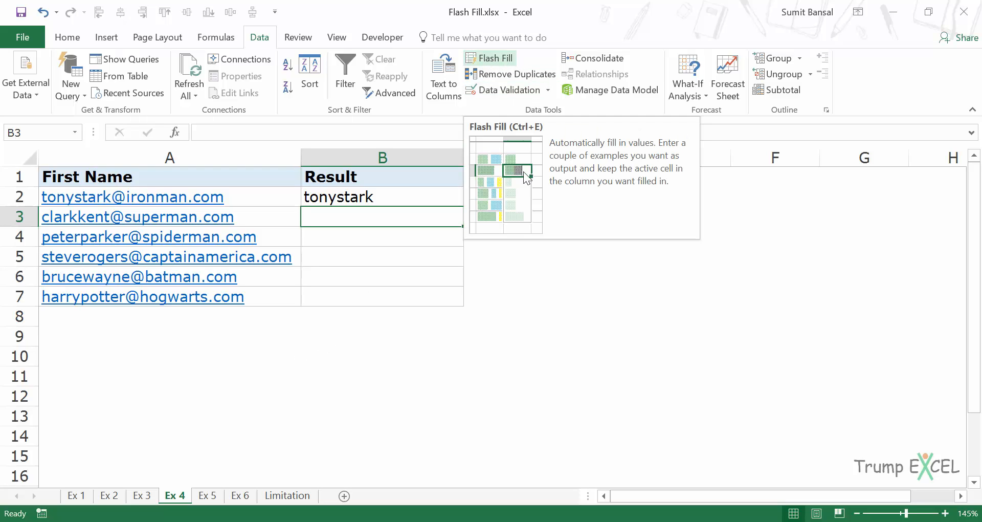
click(491, 58)
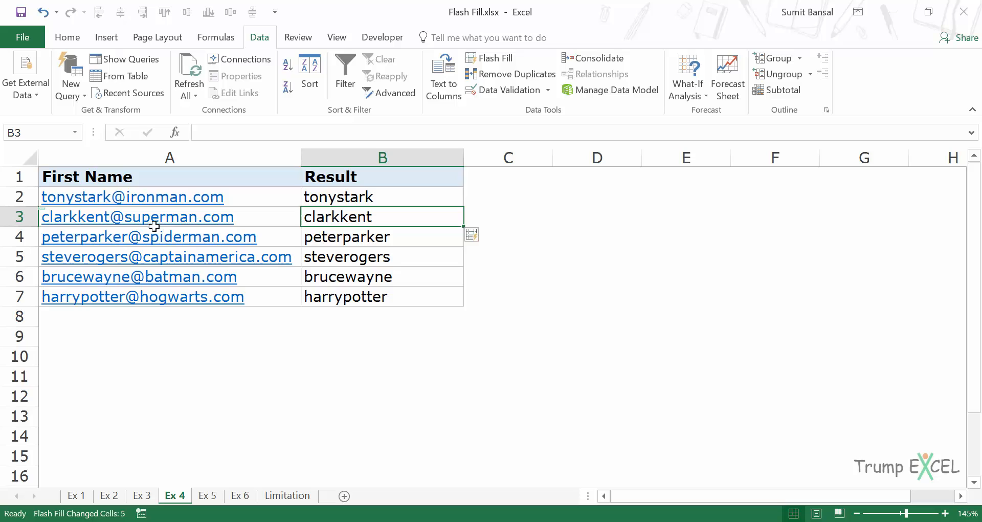
mouse_move(377, 226)
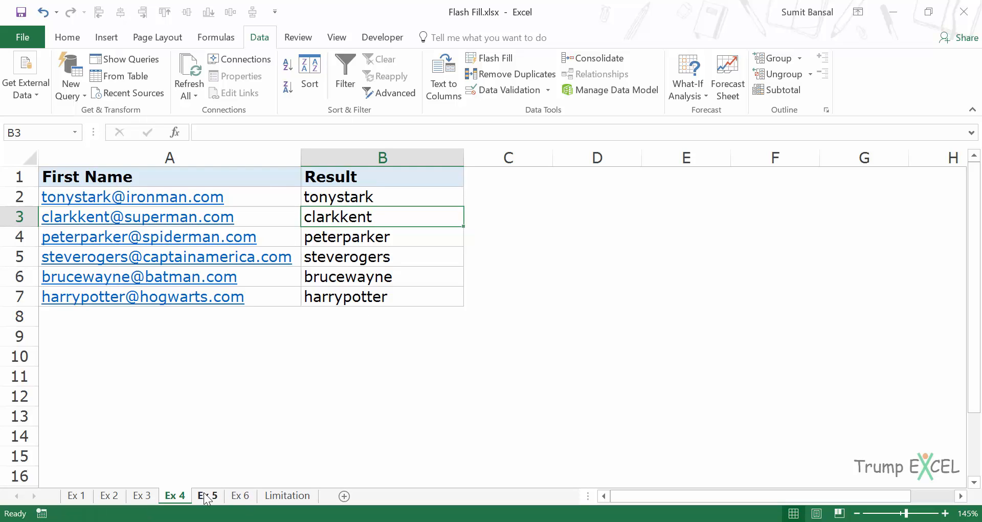
click(207, 496)
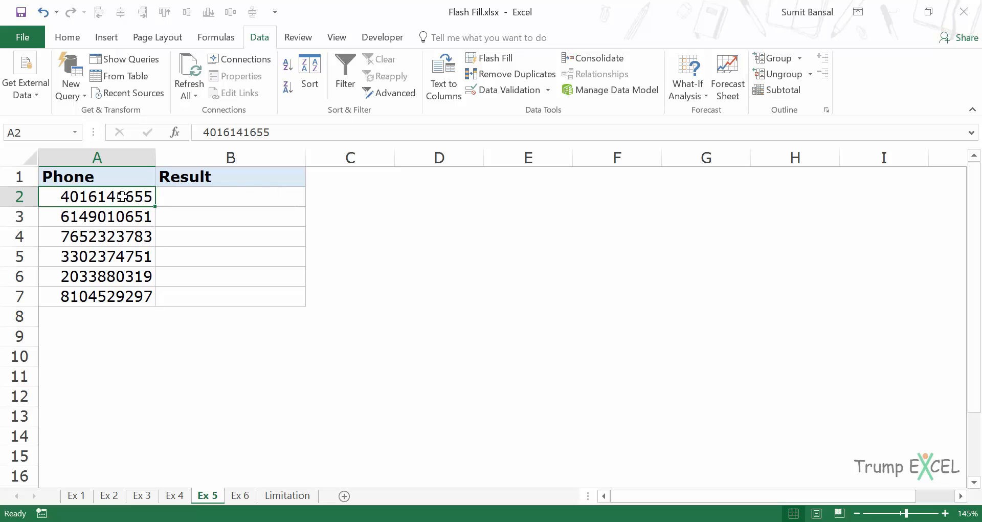
click(230, 196)
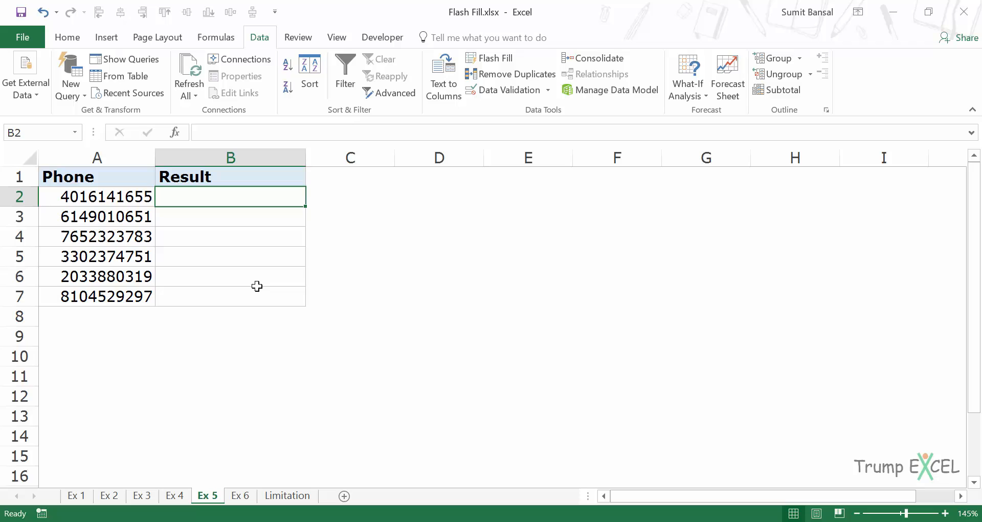
text(4)
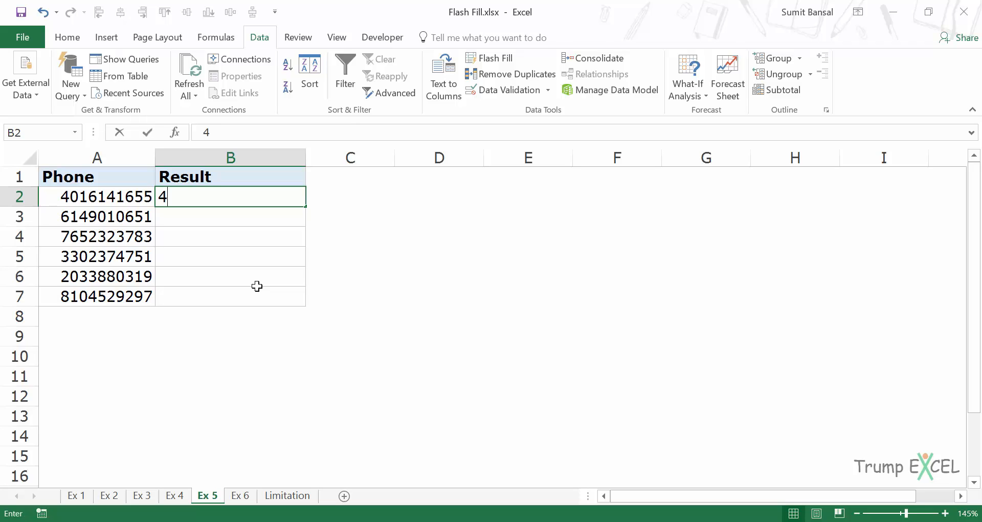
text(01)
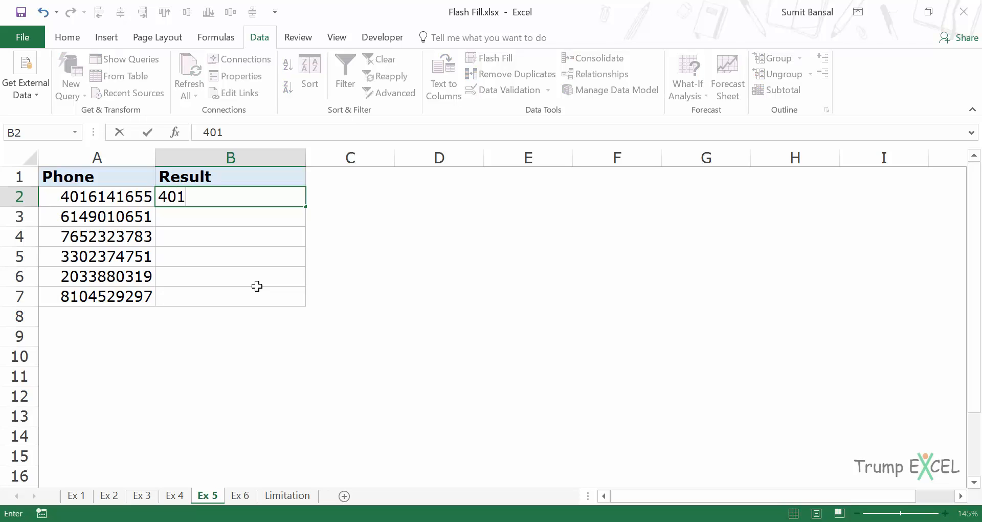
text(-6)
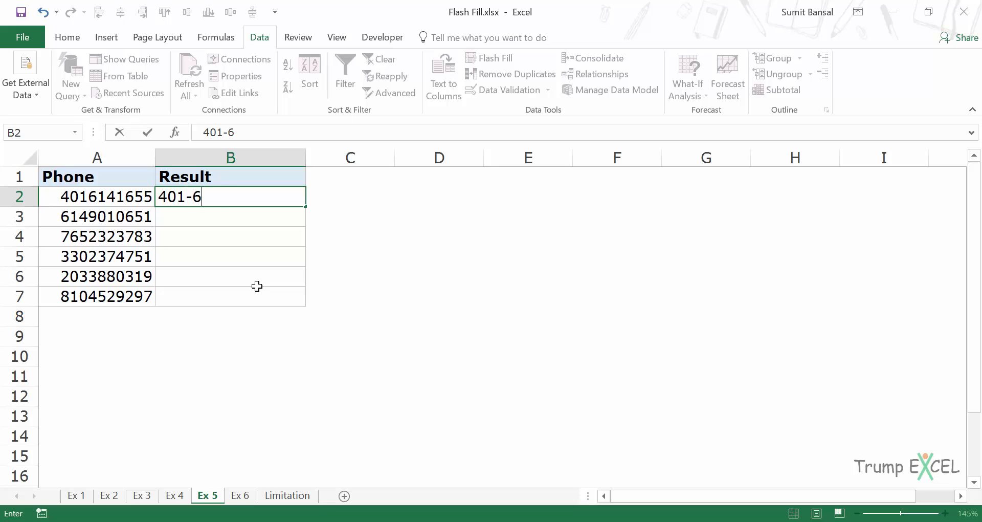
text(14-)
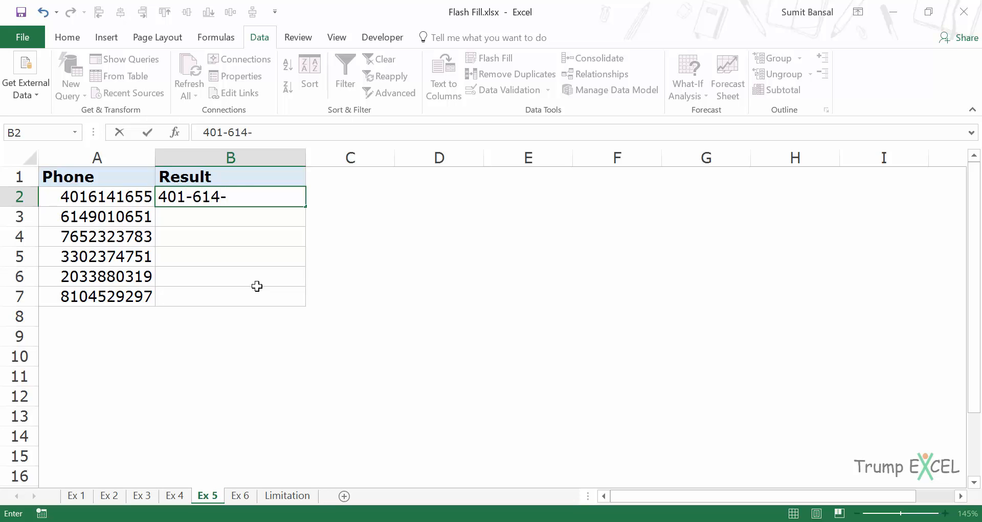
text(1655)
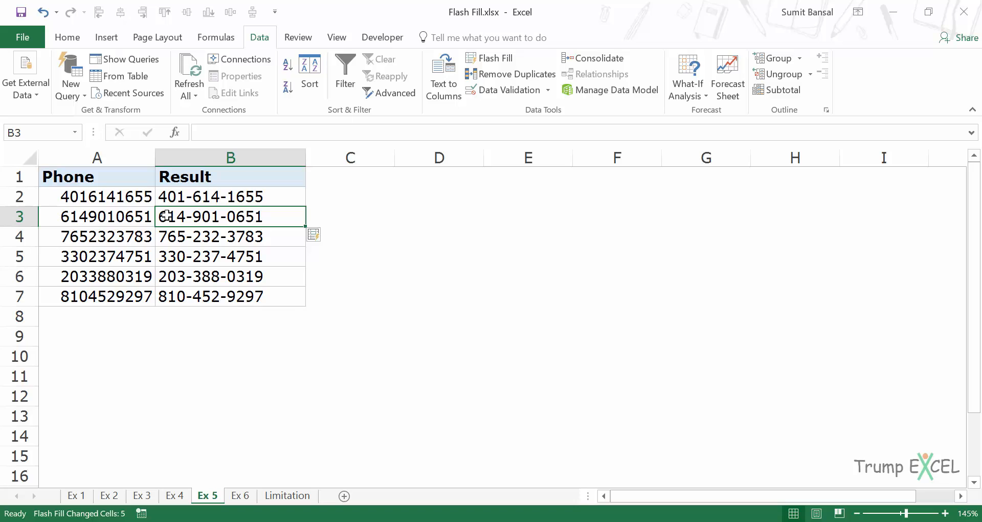
mouse_move(195, 216)
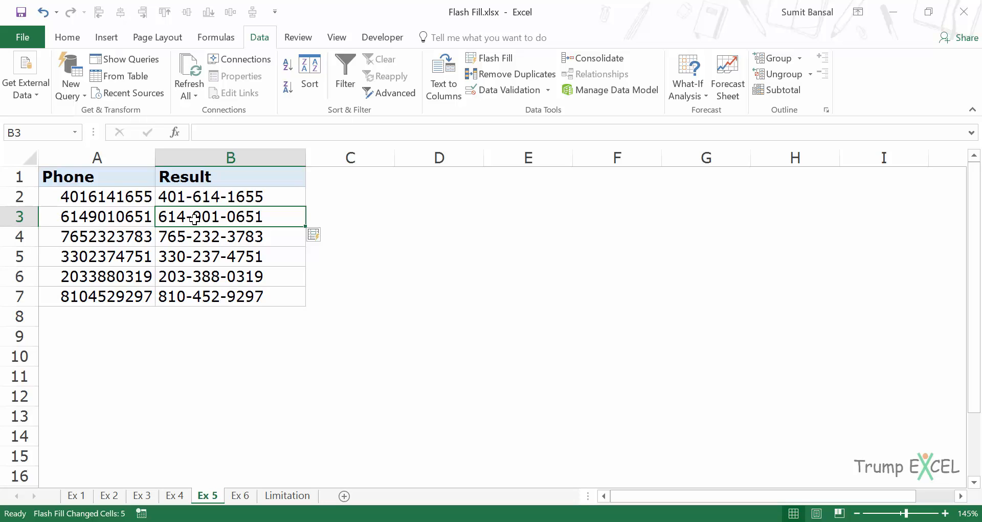
mouse_move(237, 195)
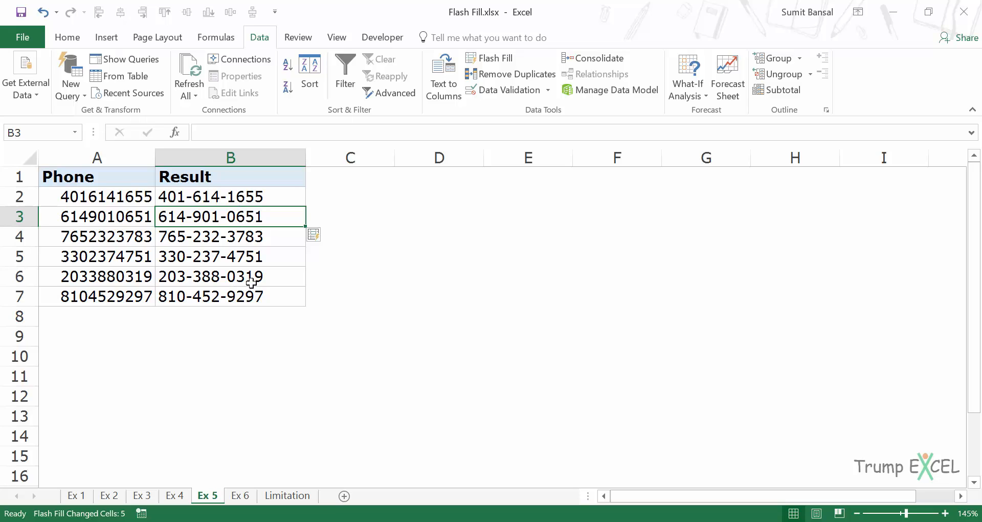
mouse_move(228, 443)
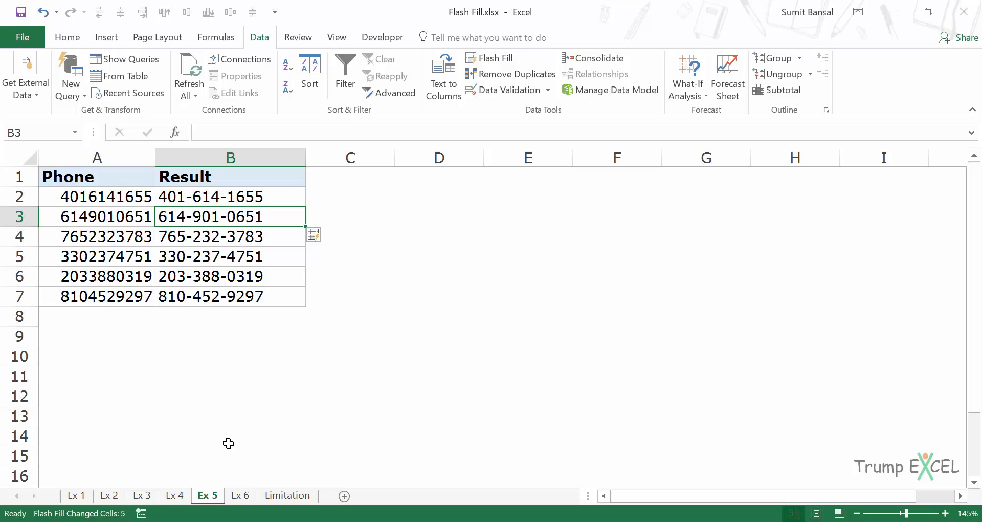
Step: On sheet Ex 6, enter 'MI' and Flash Fill the remaining state codes
click(240, 495)
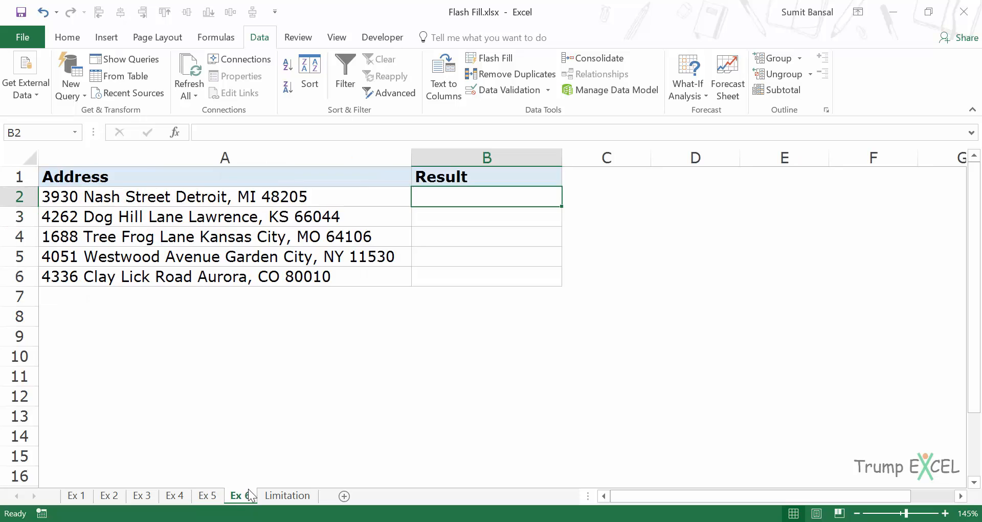
click(240, 494)
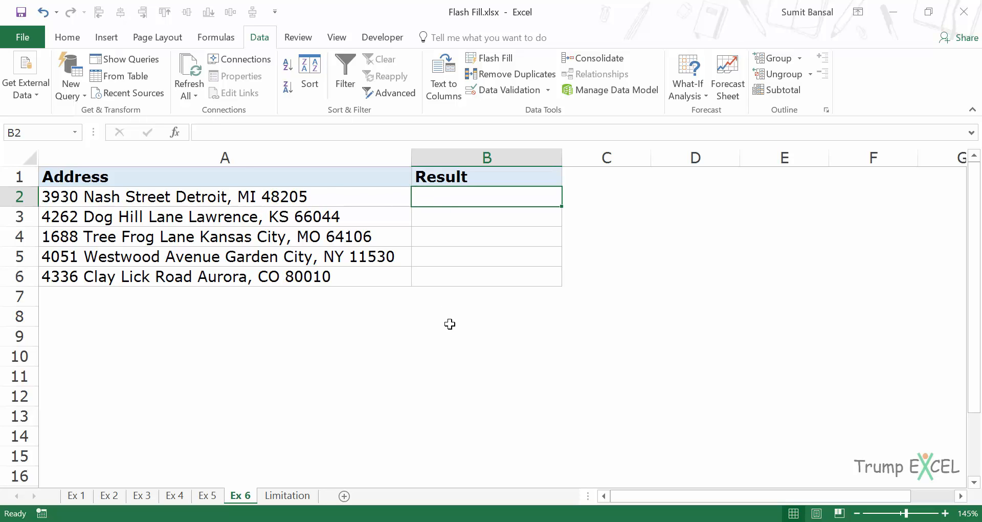
text(MI)
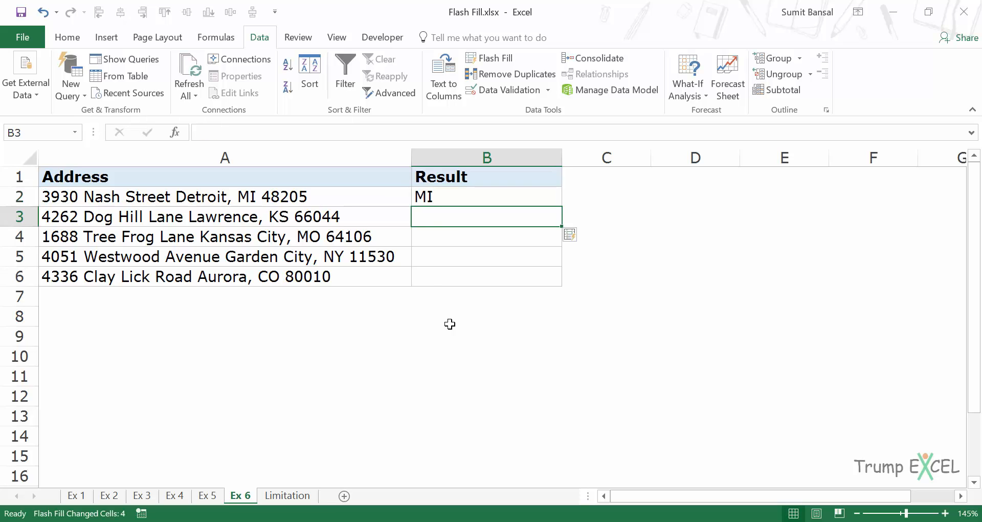
click(496, 57)
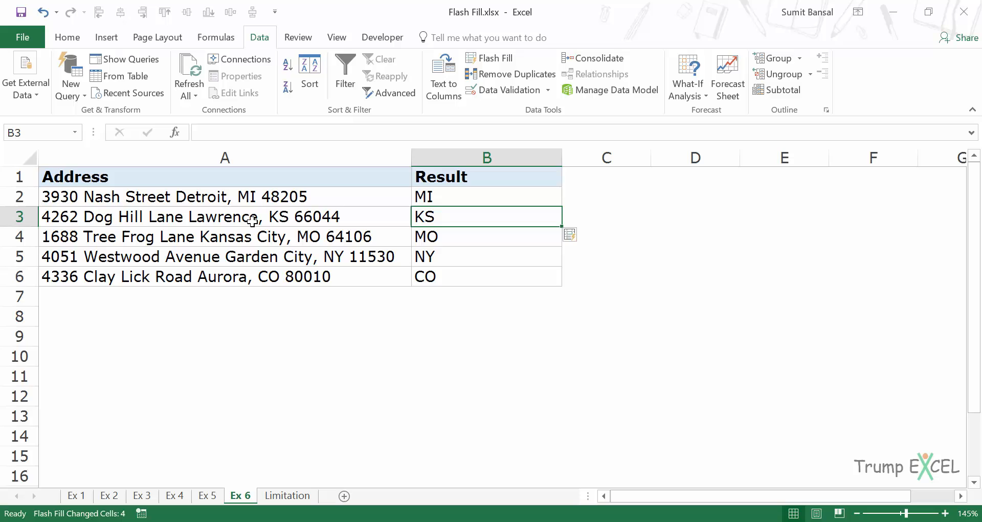
mouse_move(462, 275)
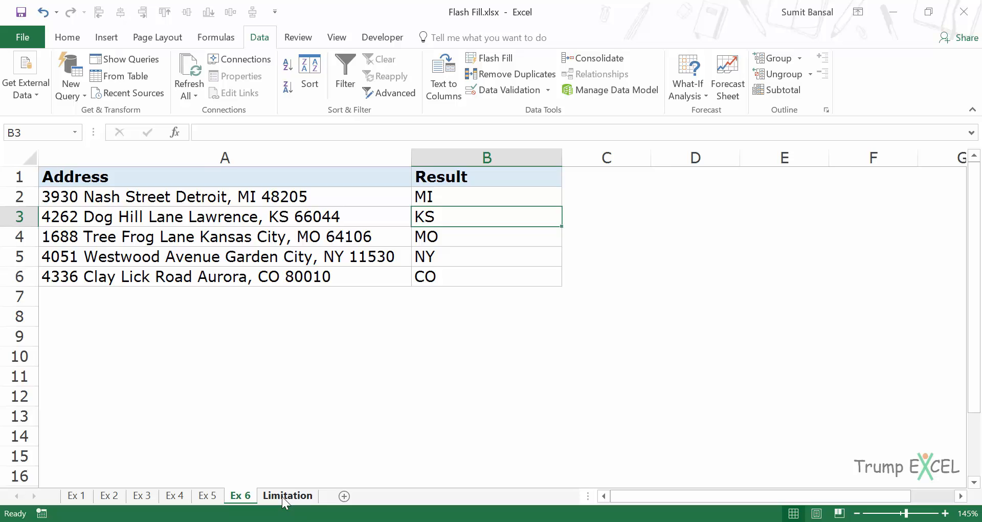
Step: Peek at Limitation, recheck Ex 6's first state code, then return to Limitation
click(287, 495)
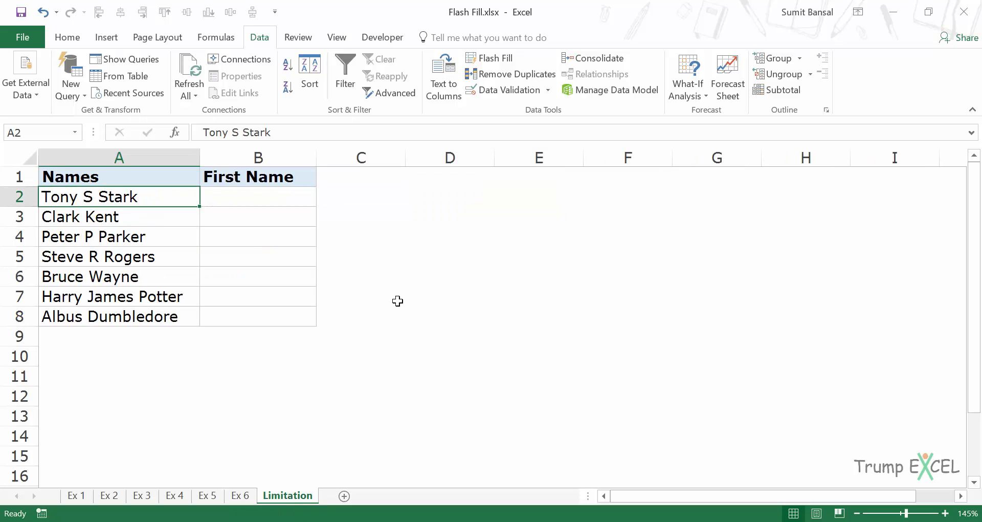
click(240, 495)
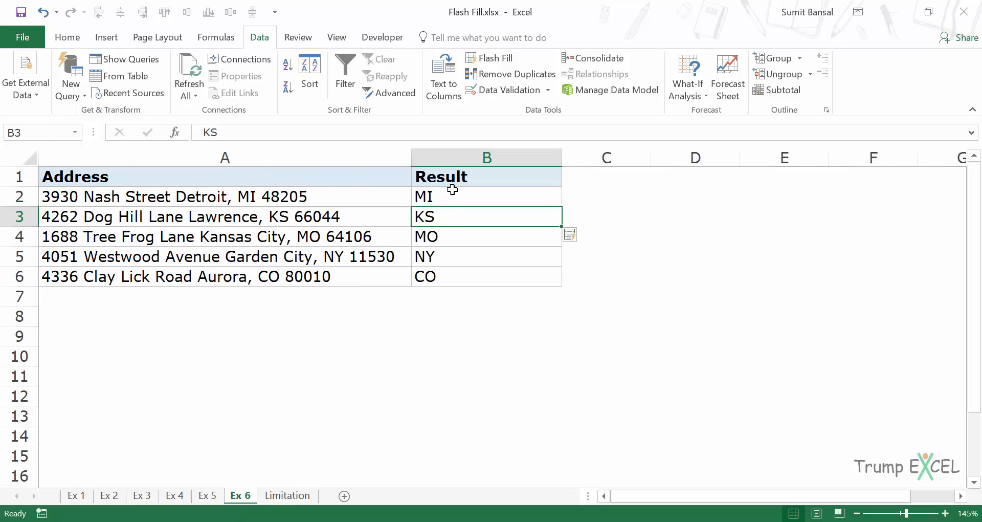
click(486, 196)
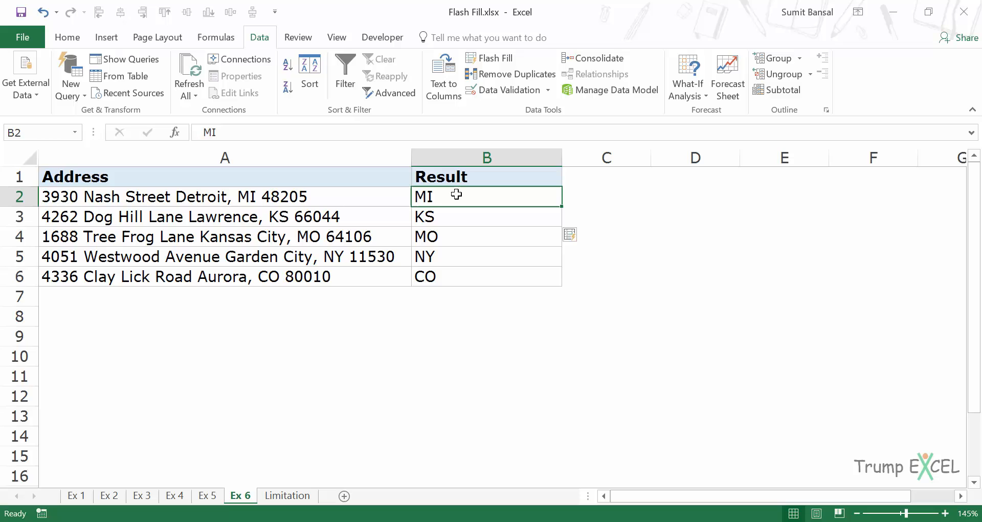
mouse_move(481, 207)
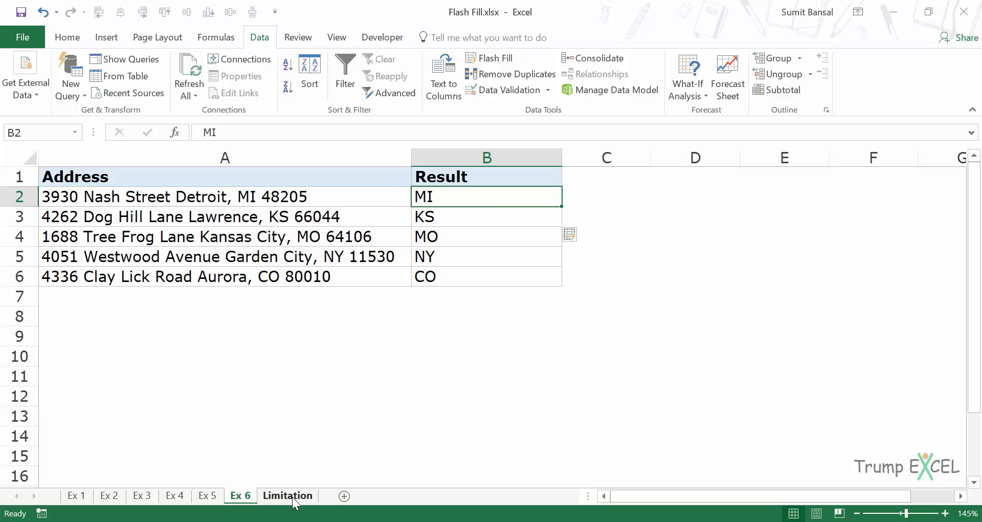
click(287, 494)
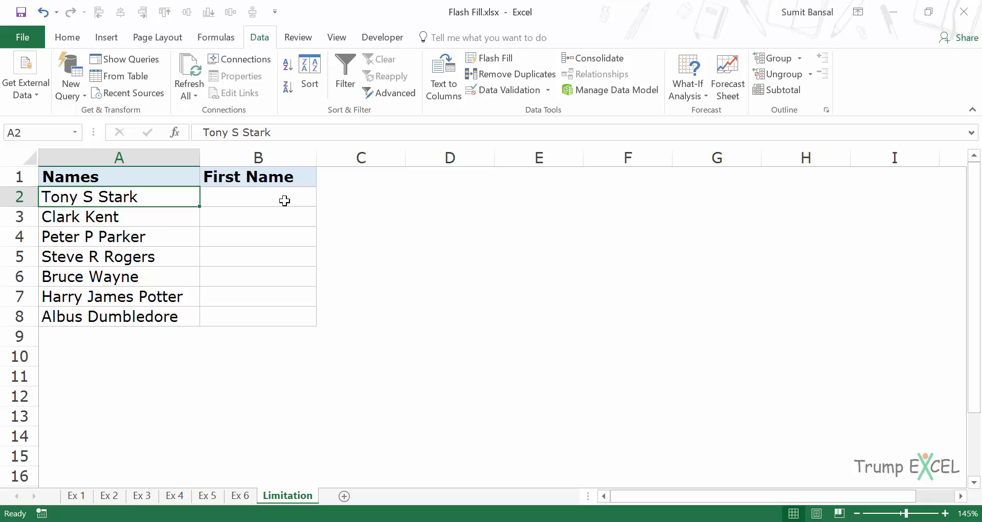
mouse_move(204, 291)
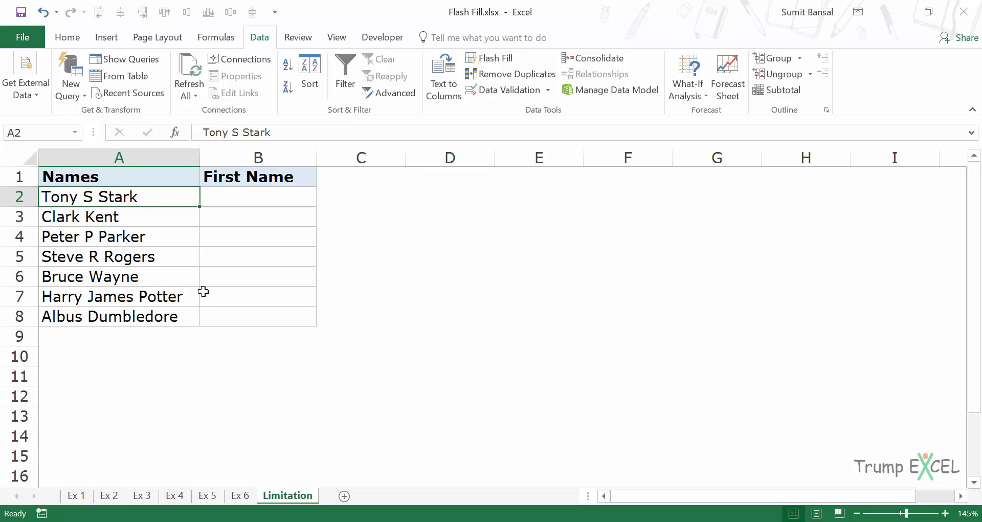
mouse_move(133, 257)
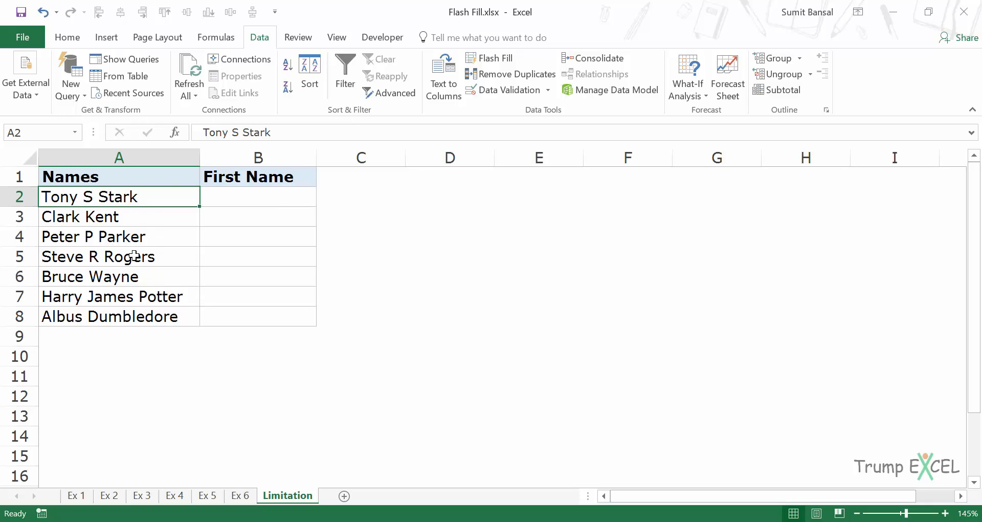
mouse_move(55, 217)
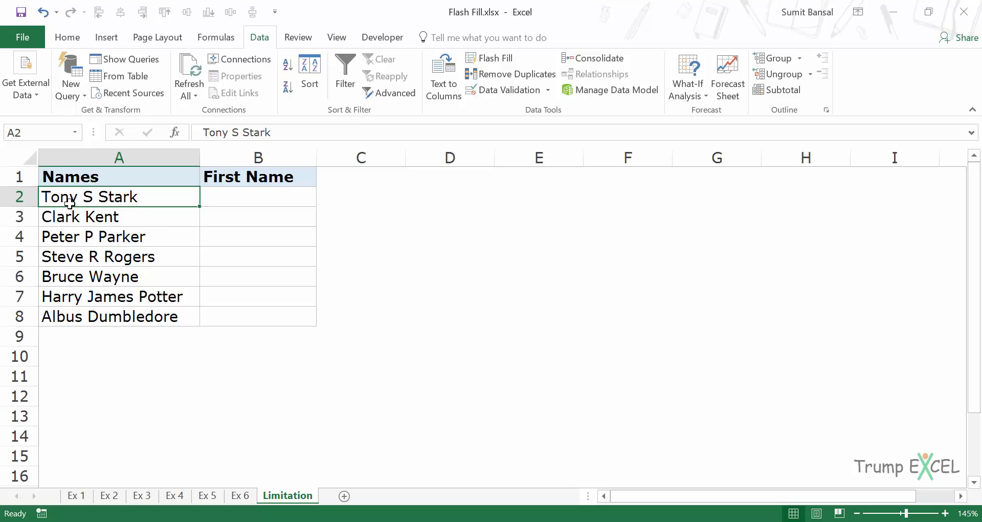
mouse_move(106, 199)
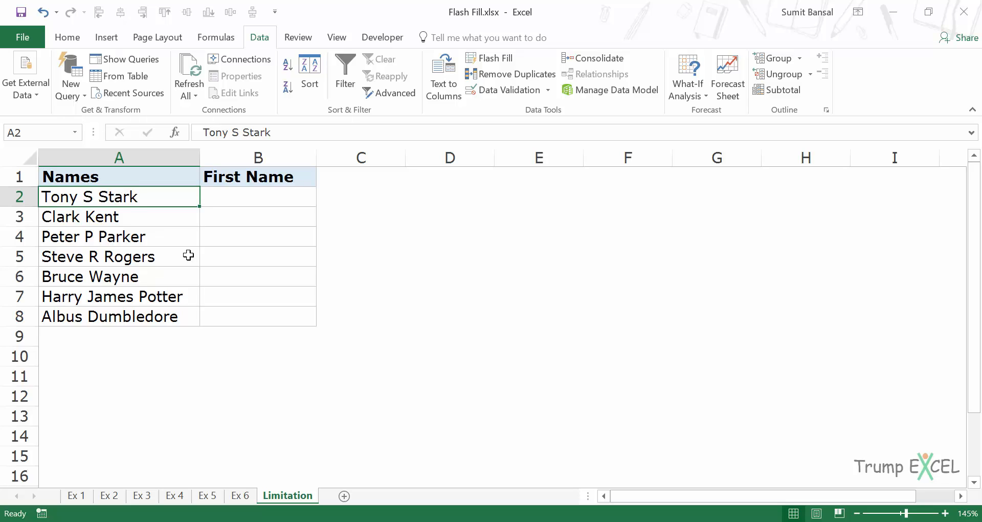
Step: Type 'S' in the first First Name cell on the Limitation sheet
click(257, 196)
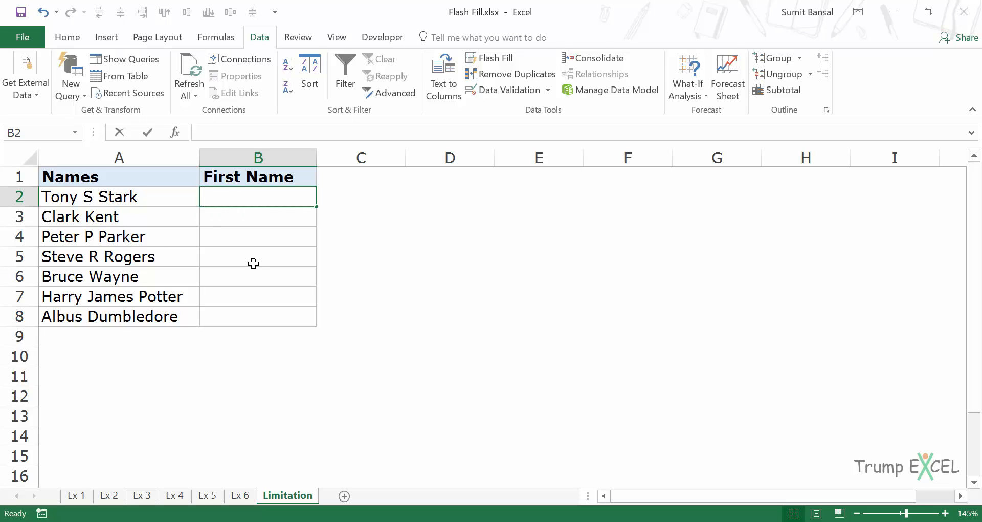
text(S)
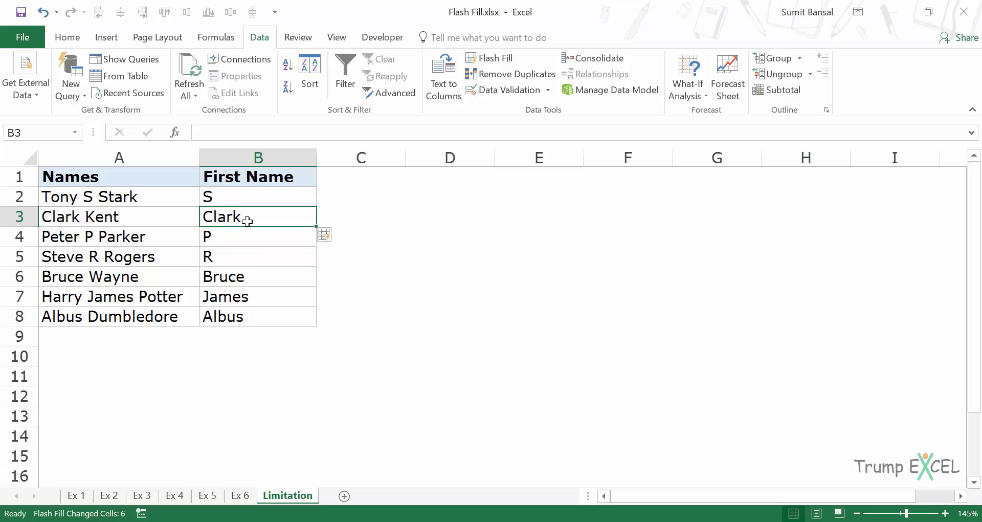
mouse_move(103, 221)
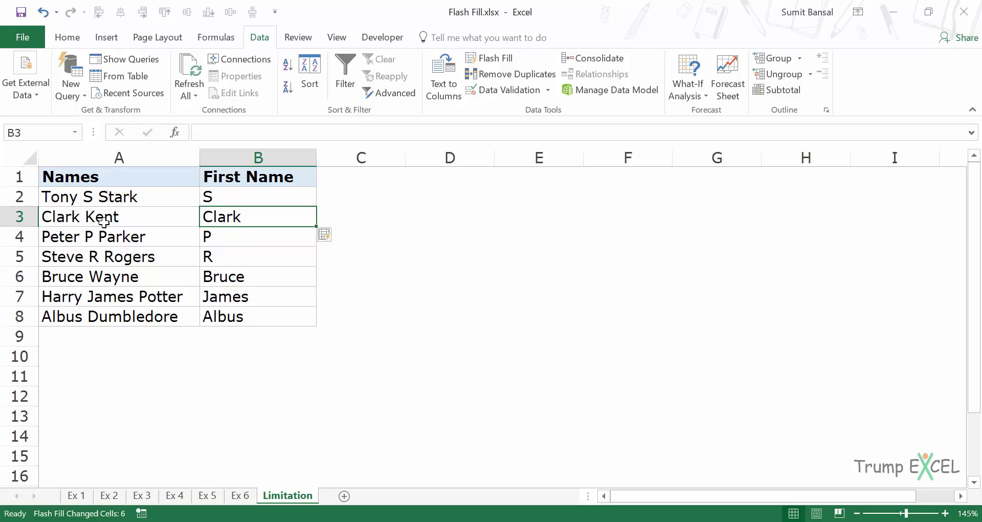
mouse_move(215, 219)
text(Middle)
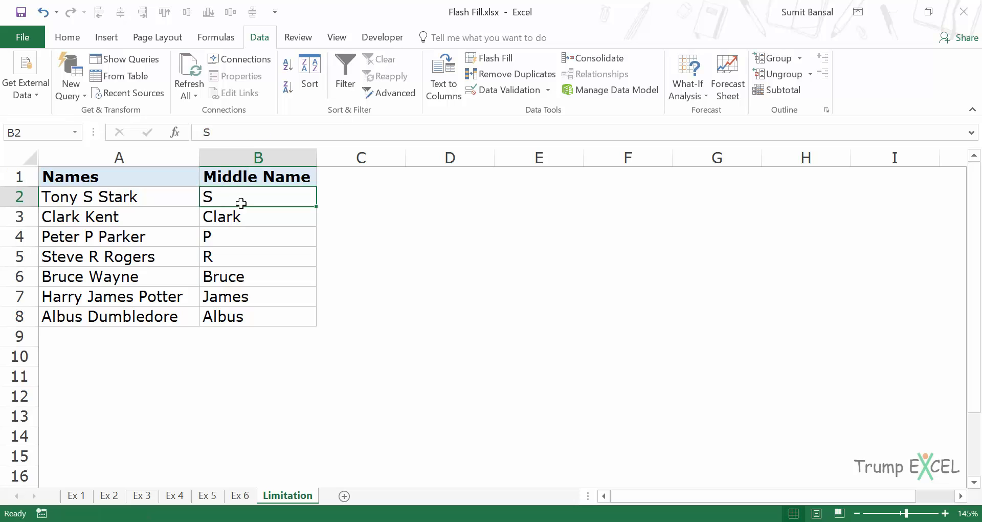
click(258, 236)
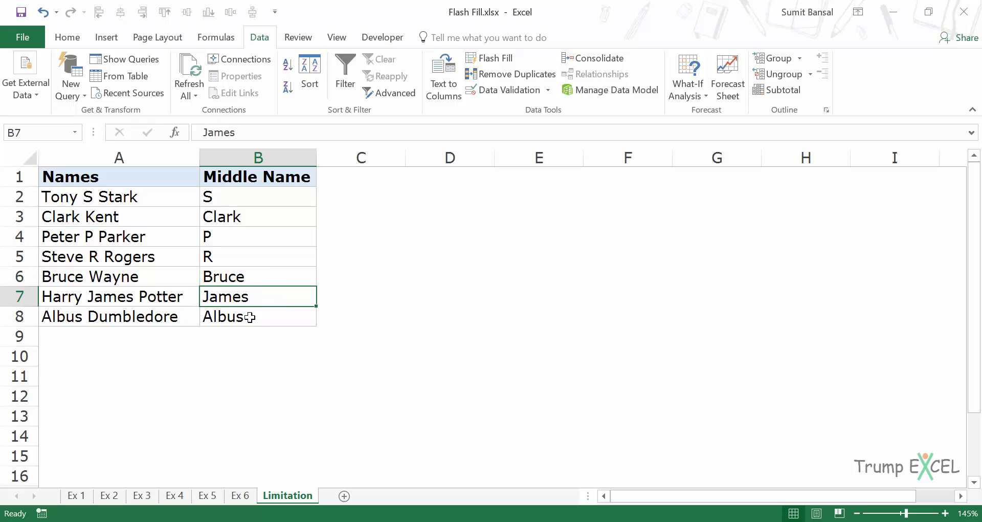
click(258, 316)
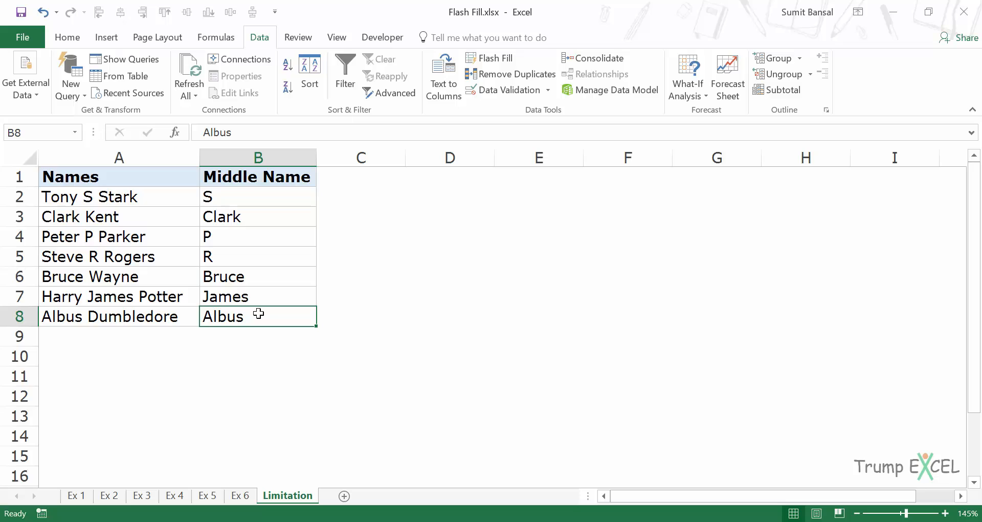
mouse_move(246, 201)
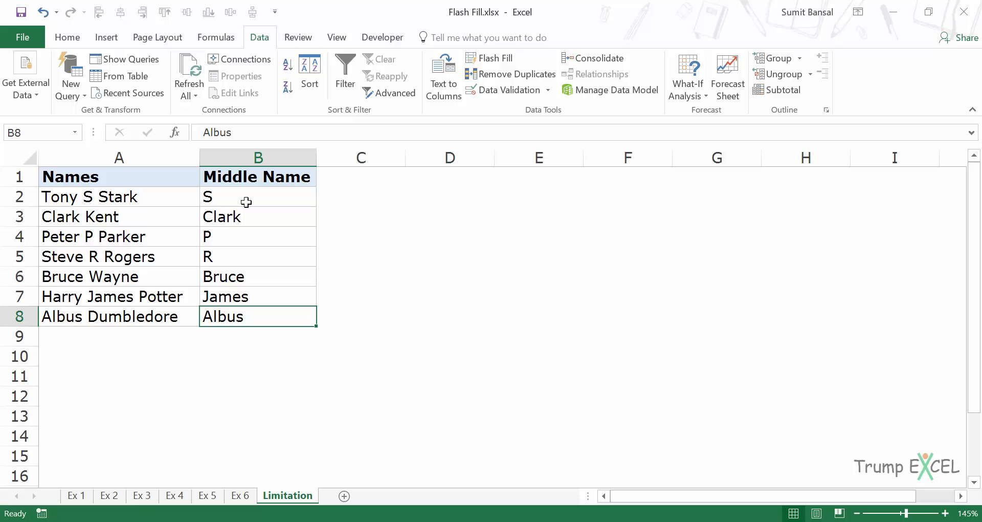
mouse_move(254, 189)
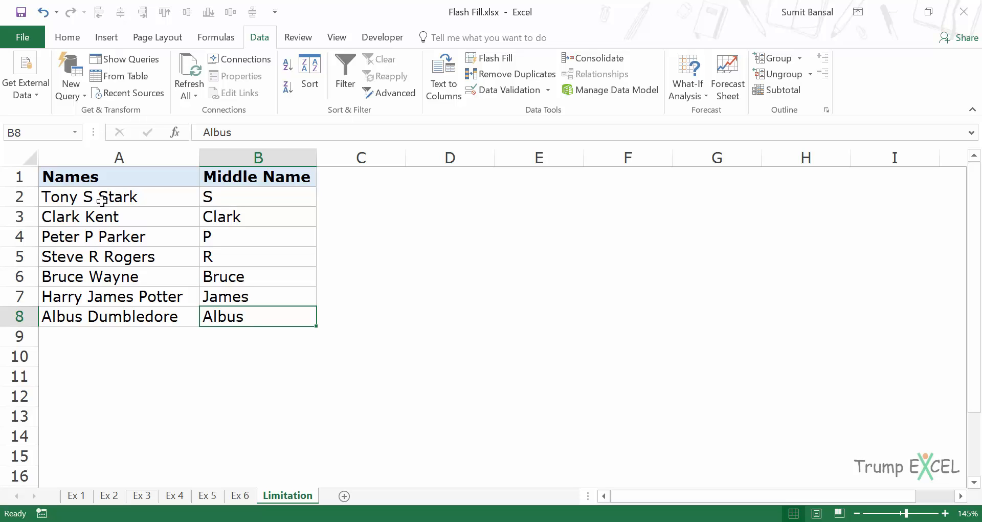
mouse_move(233, 199)
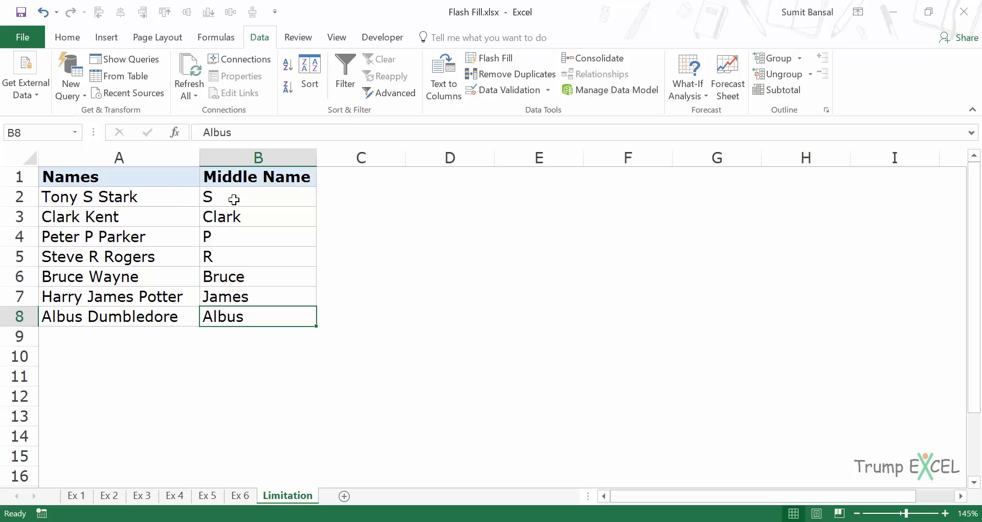